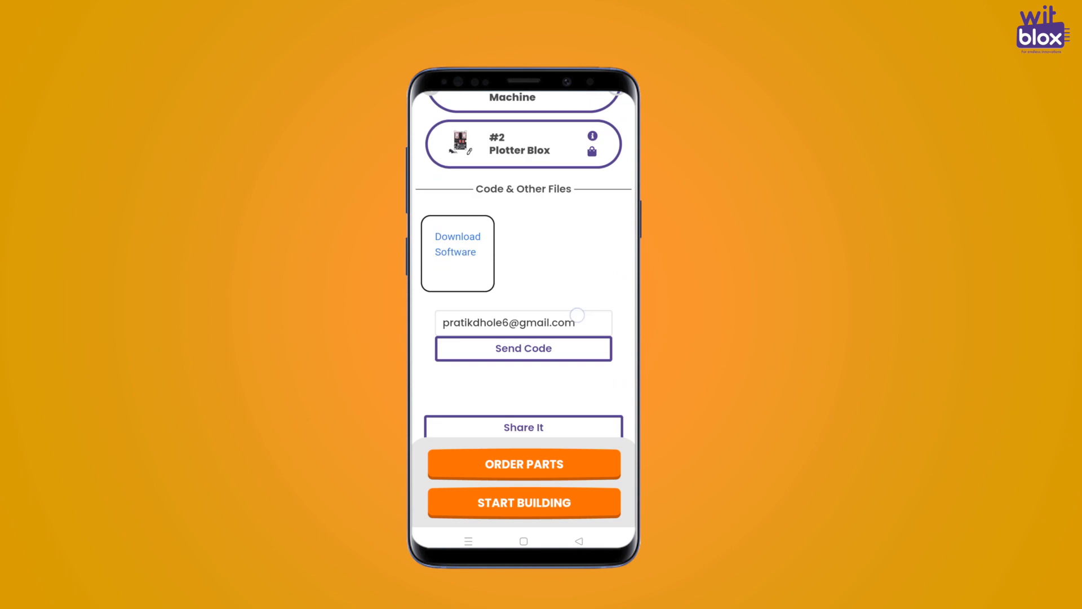
# - Close the Witblox phone view and launch Benbox from its desktop shortcut
pyautogui.click(457, 244)
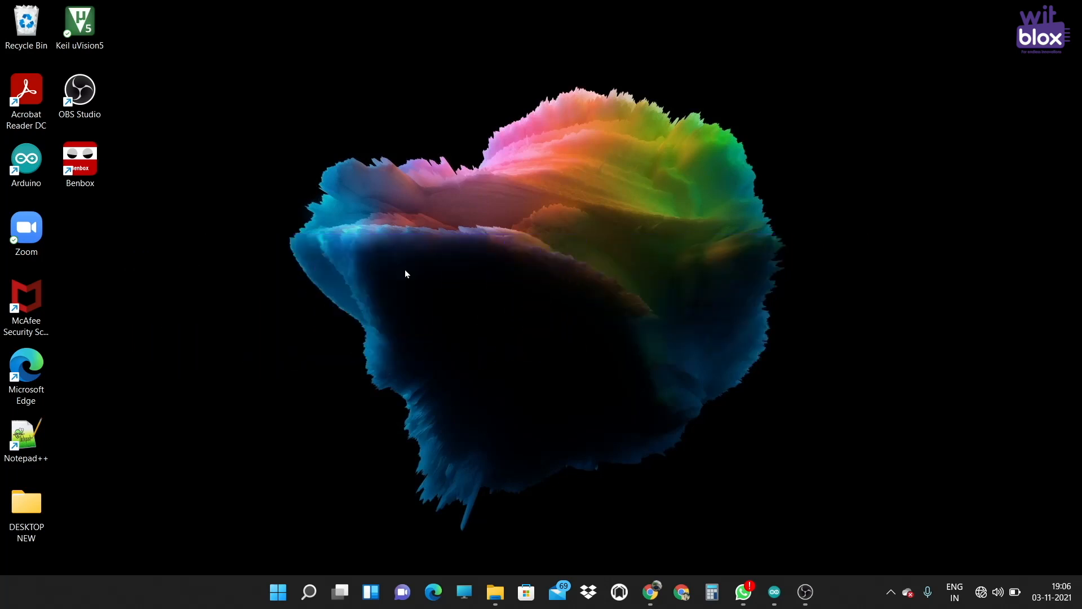
pyautogui.click(80, 160)
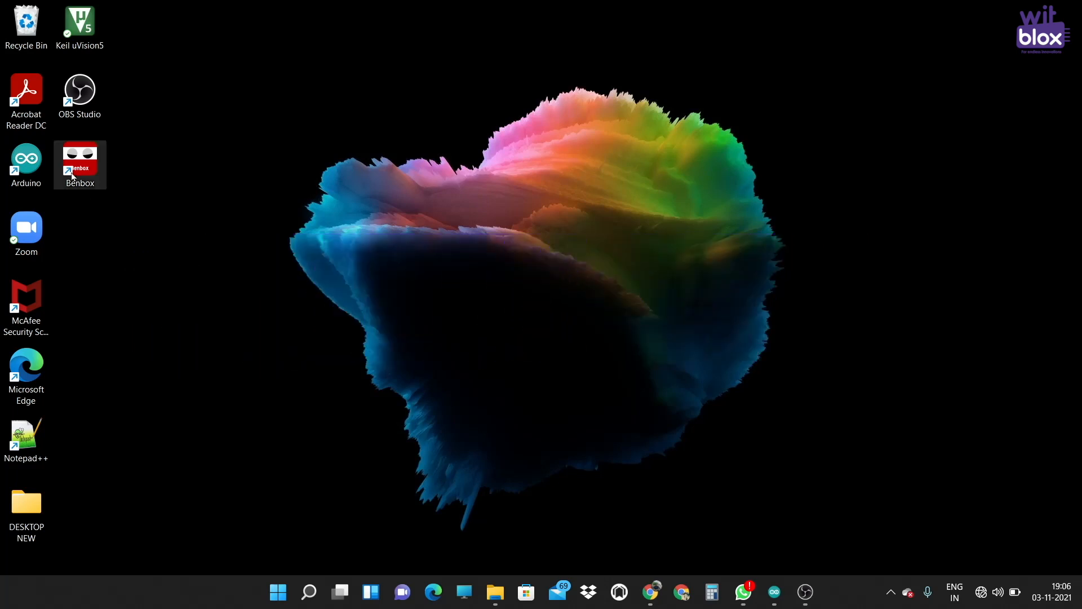
pyautogui.doubleClick(80, 164)
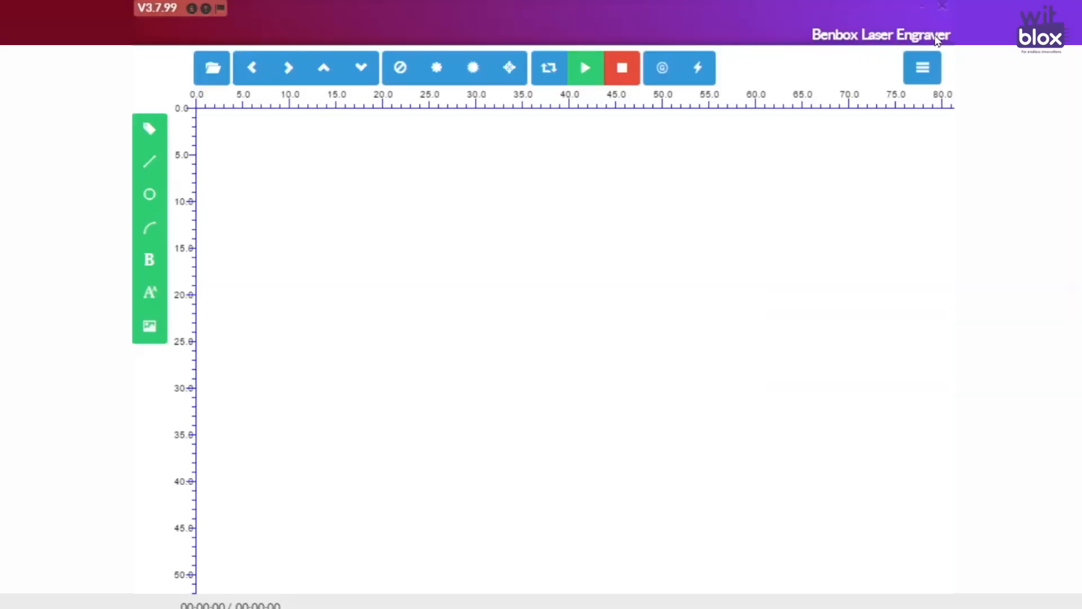
pyautogui.moveTo(796, 27)
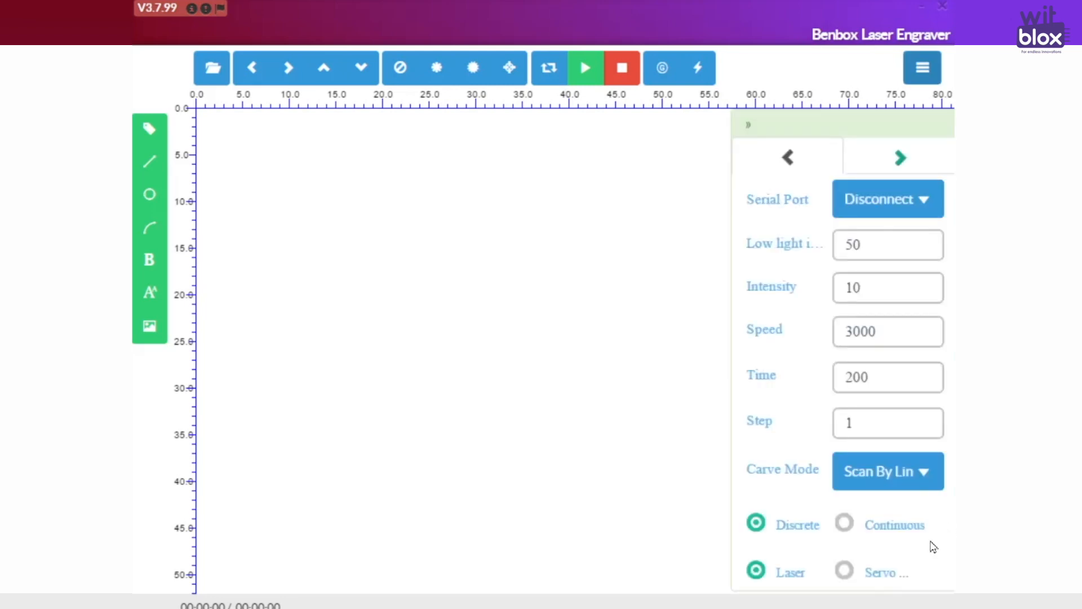
# - Set Servo pen control and connect to the plotter on serial port COM8
pyautogui.click(843, 571)
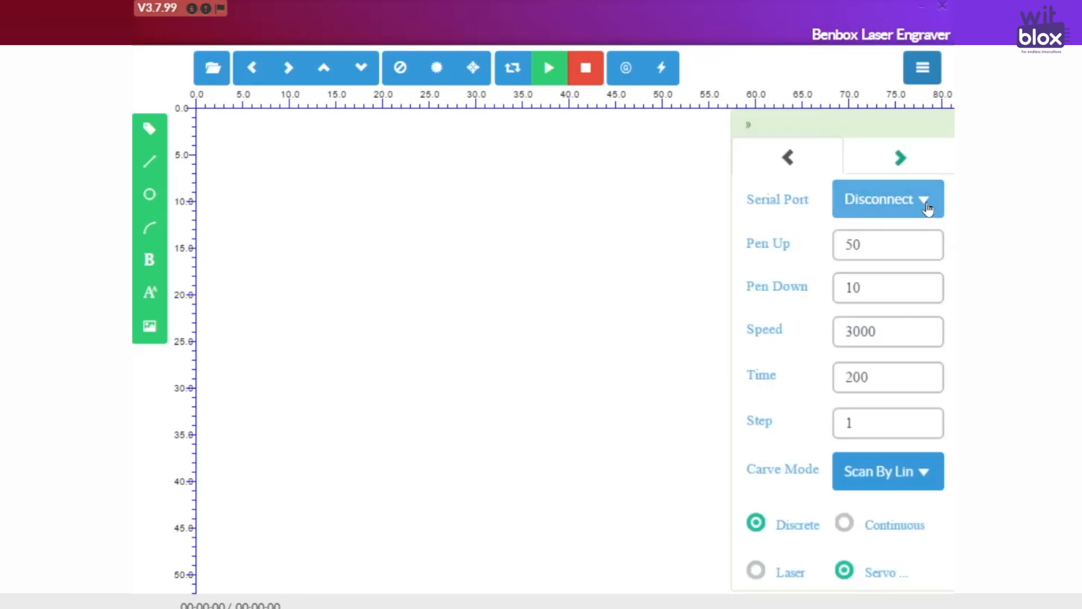
pyautogui.click(888, 199)
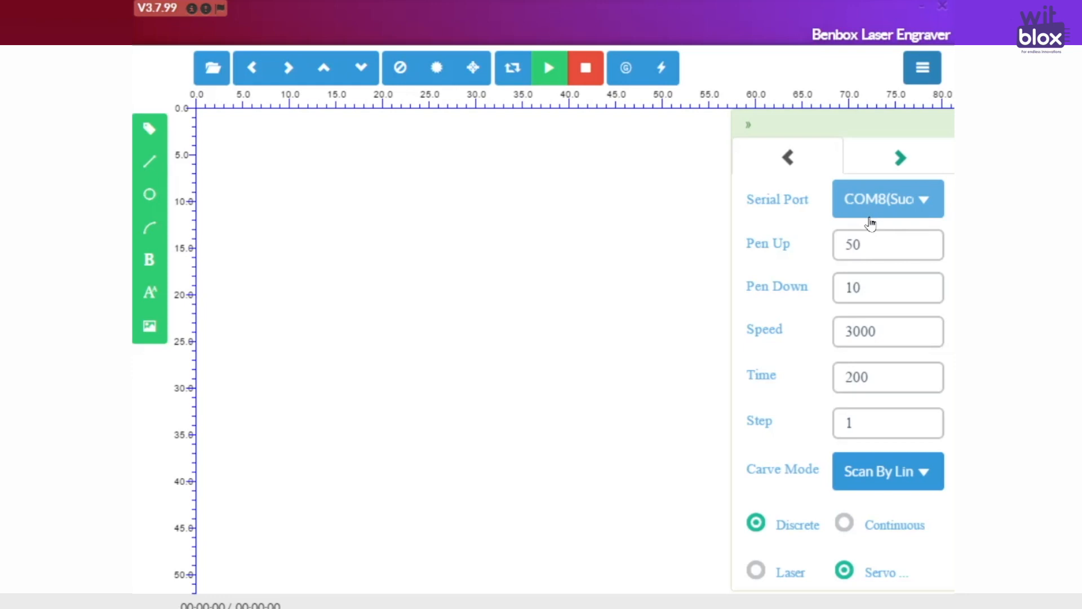
pyautogui.moveTo(889, 213)
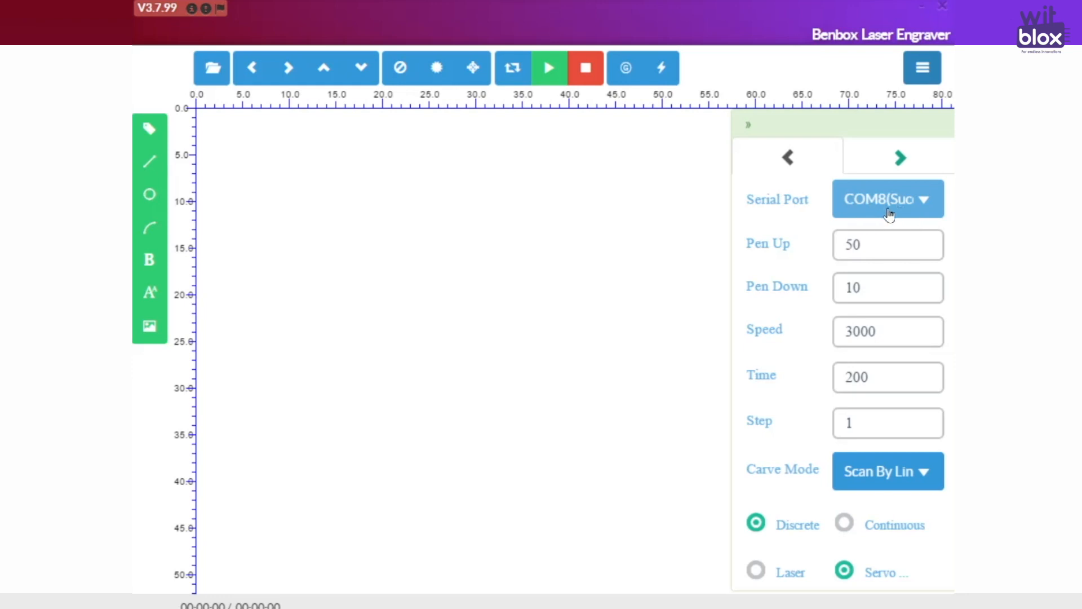
pyautogui.click(887, 199)
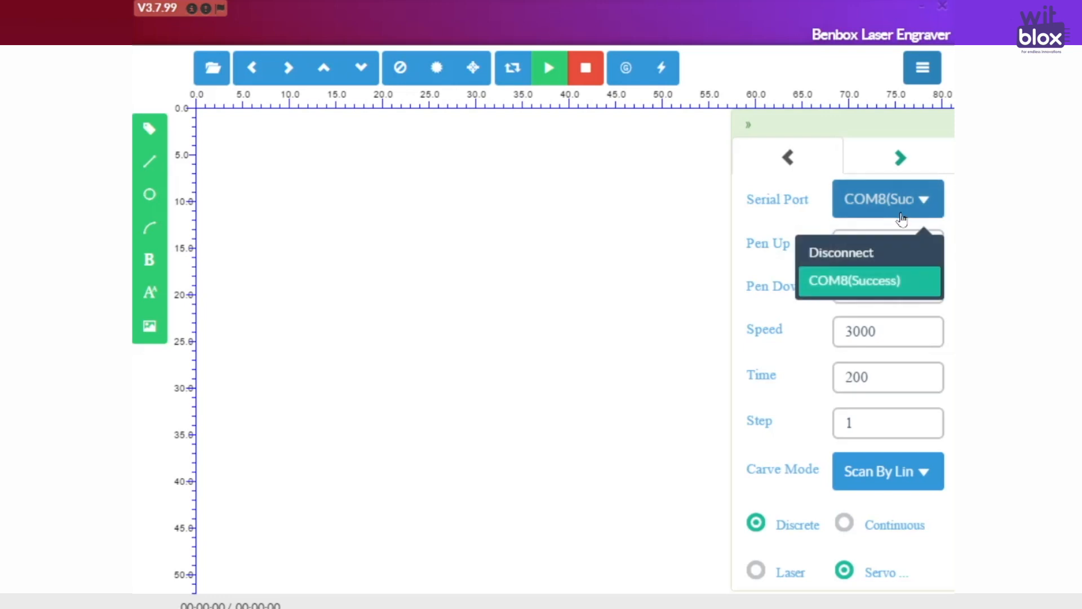
pyautogui.moveTo(919, 275)
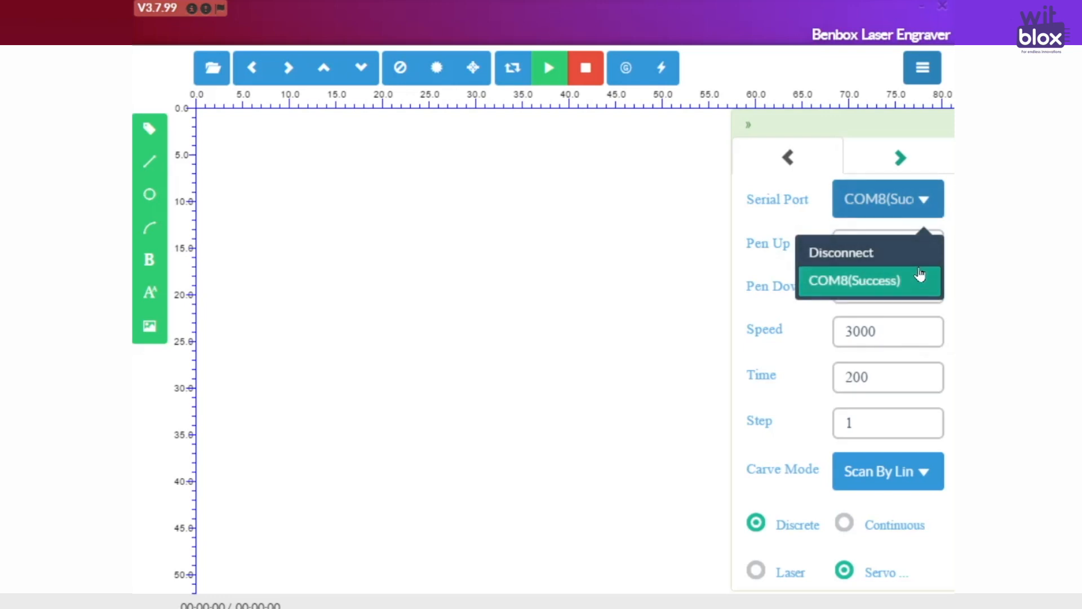
pyautogui.moveTo(883, 264)
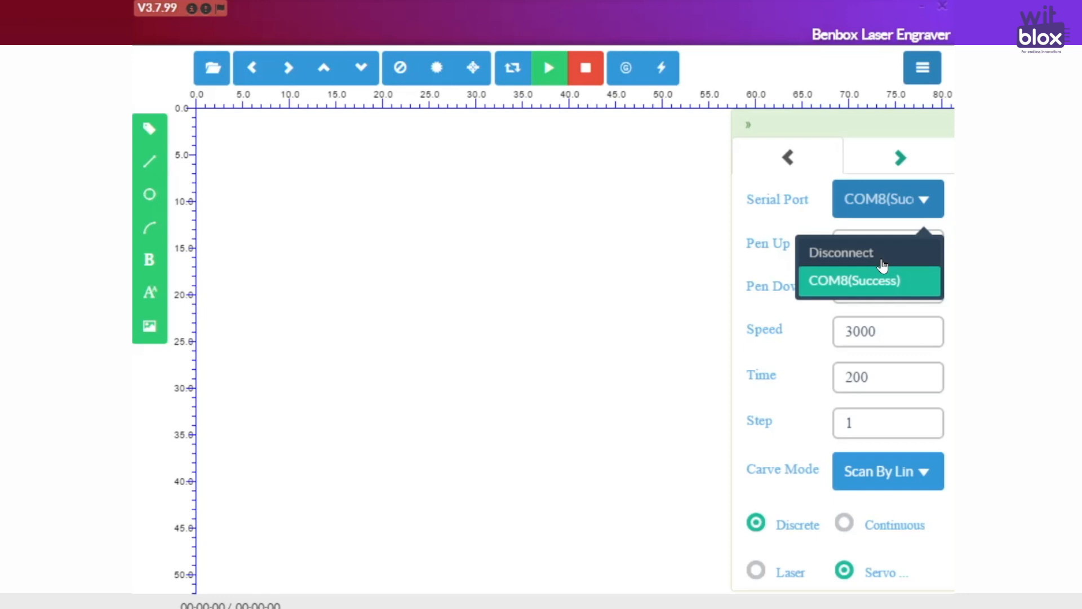
pyautogui.moveTo(922, 205)
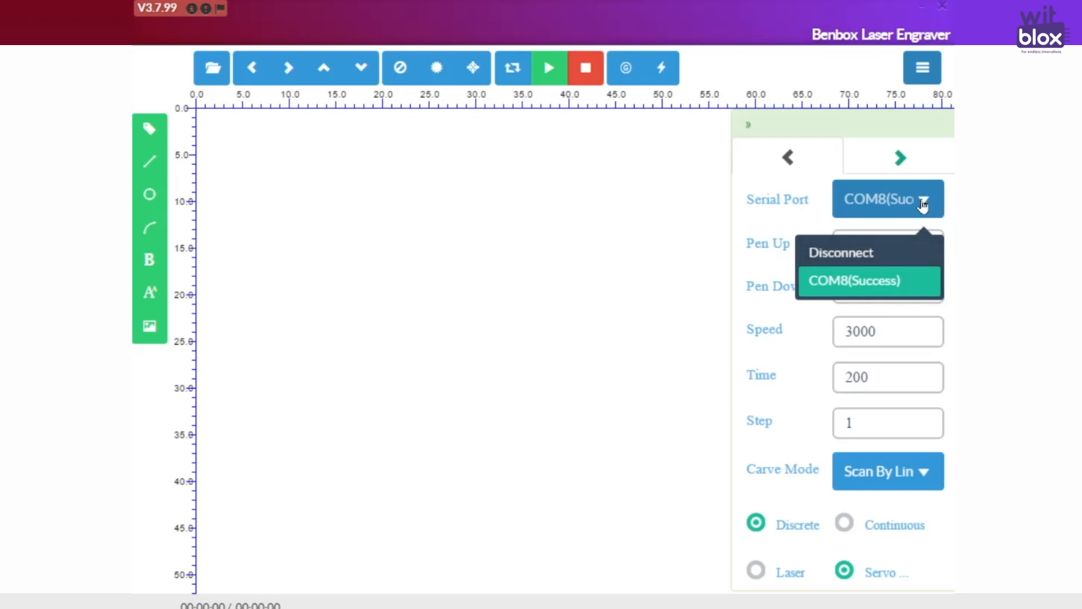
pyautogui.click(854, 280)
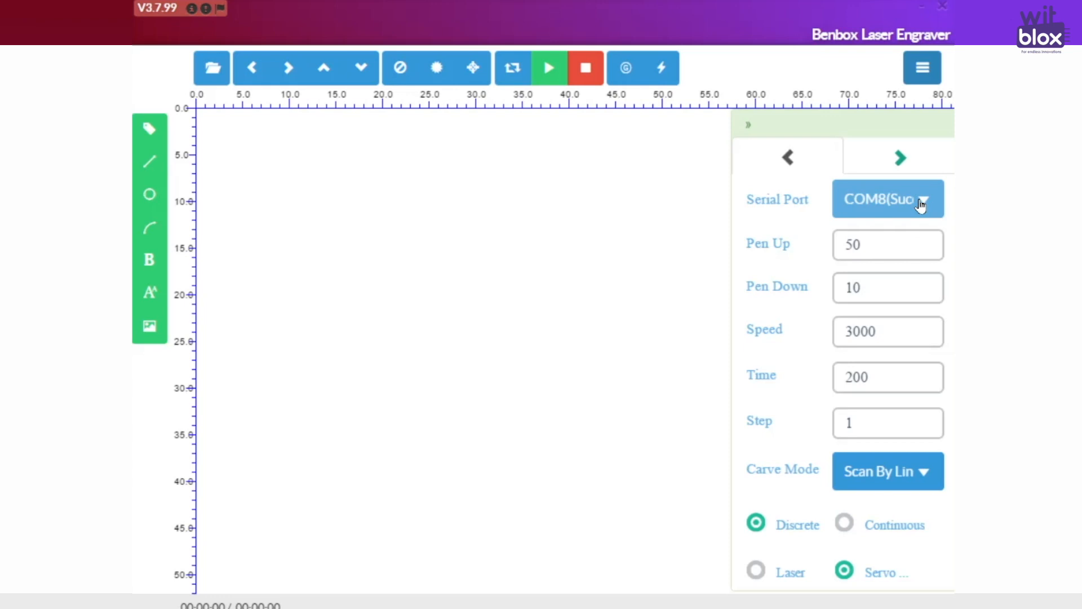
pyautogui.moveTo(873, 559)
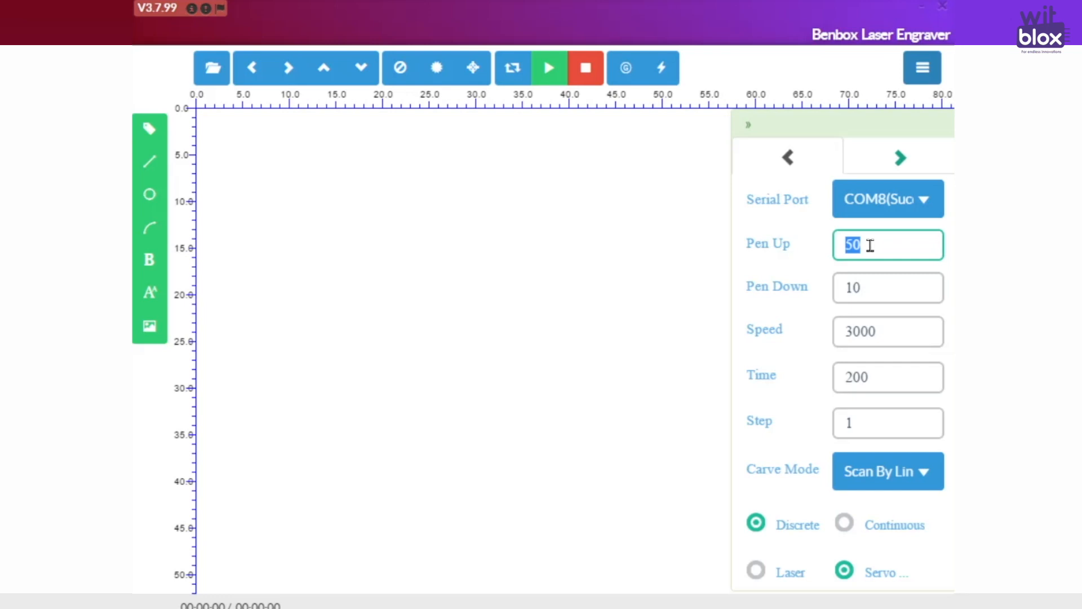
# - Step through the Pen Down, Speed, Time and Step fields, changing Time to 100
pyautogui.click(888, 288)
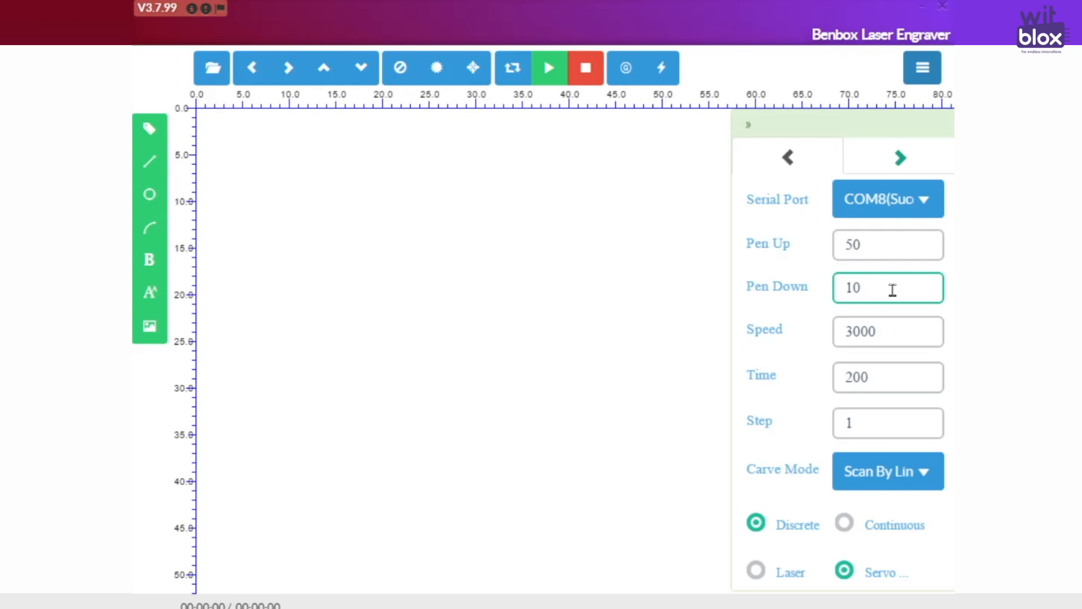
pyautogui.click(888, 332)
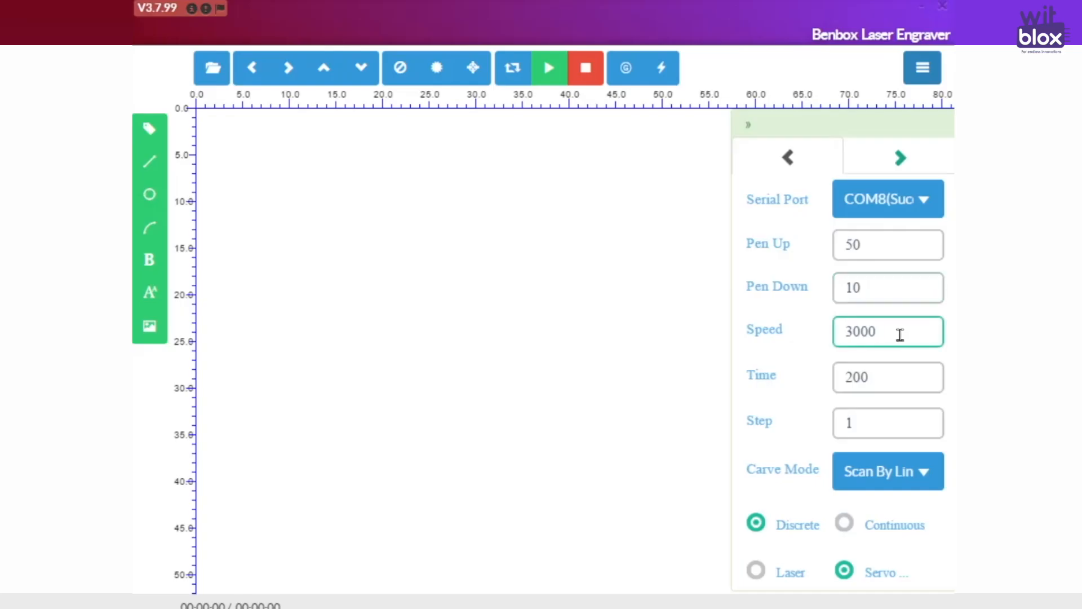
pyautogui.click(888, 377)
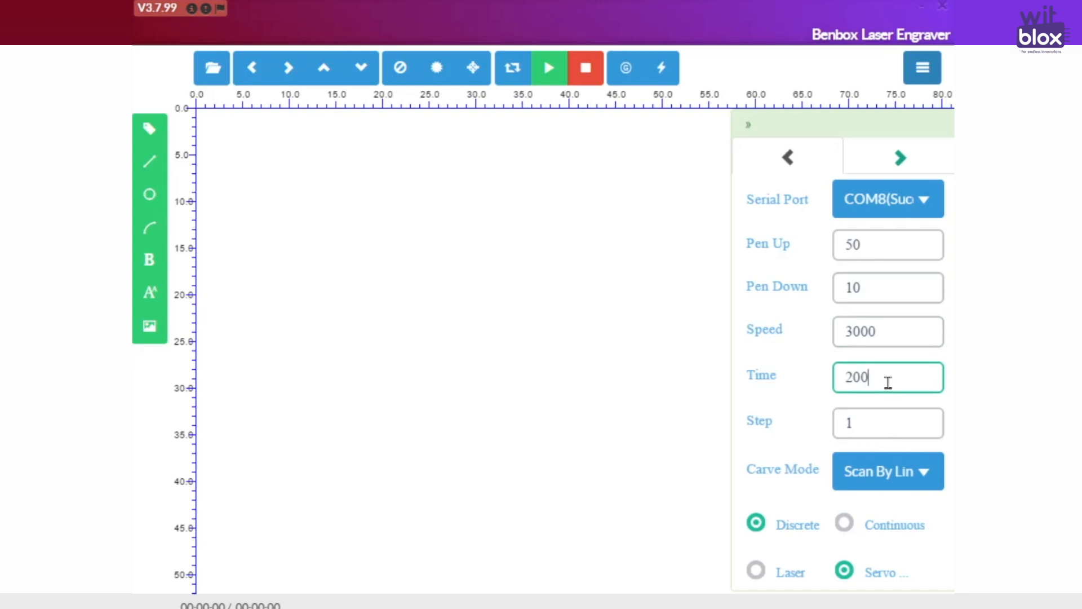
pyautogui.write('100')
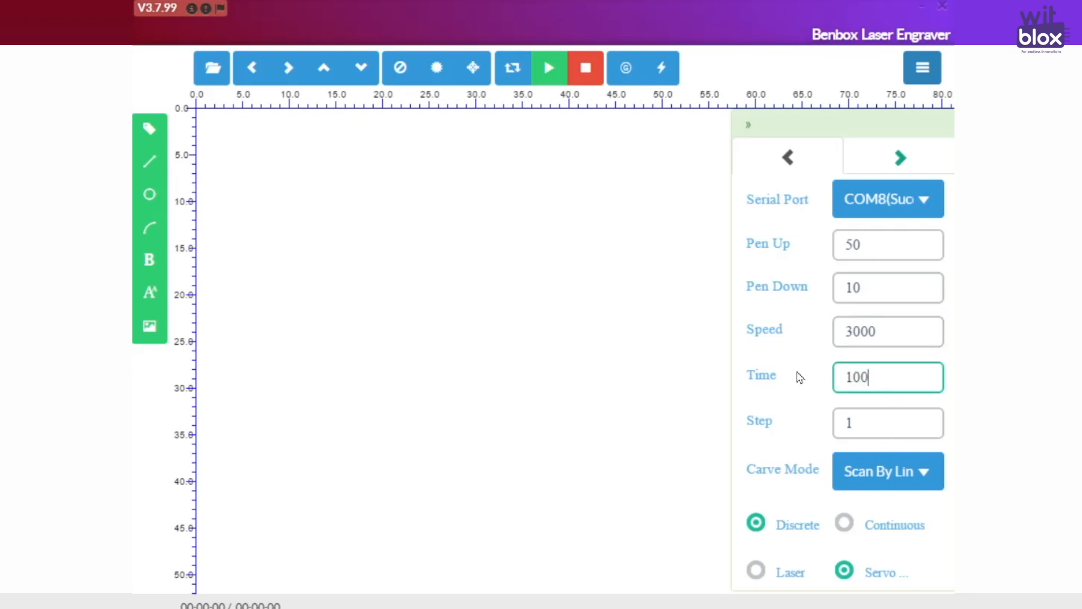
pyautogui.click(887, 422)
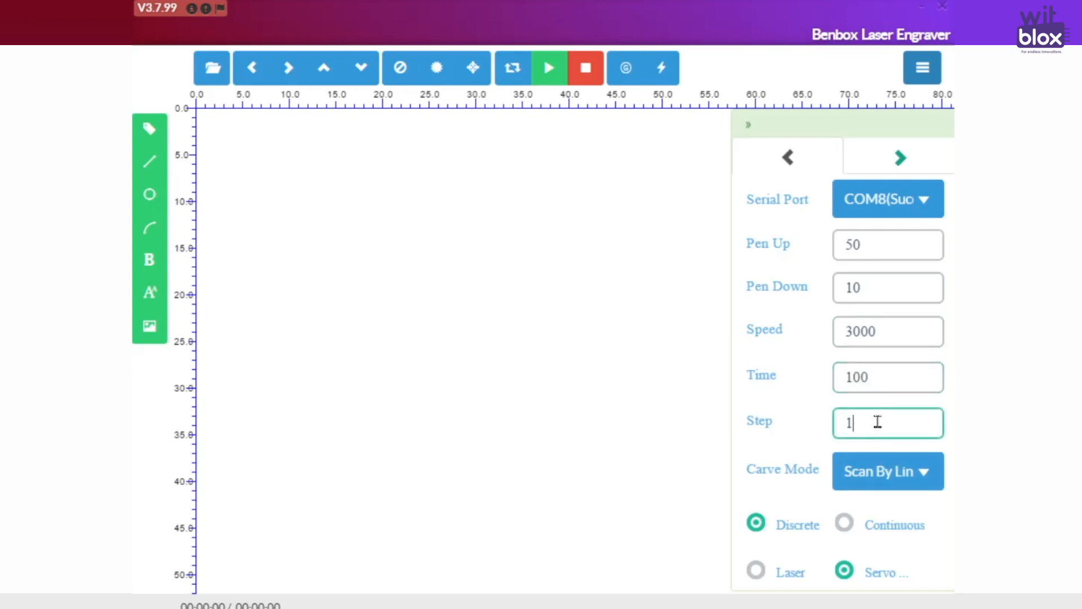
pyautogui.moveTo(911, 411)
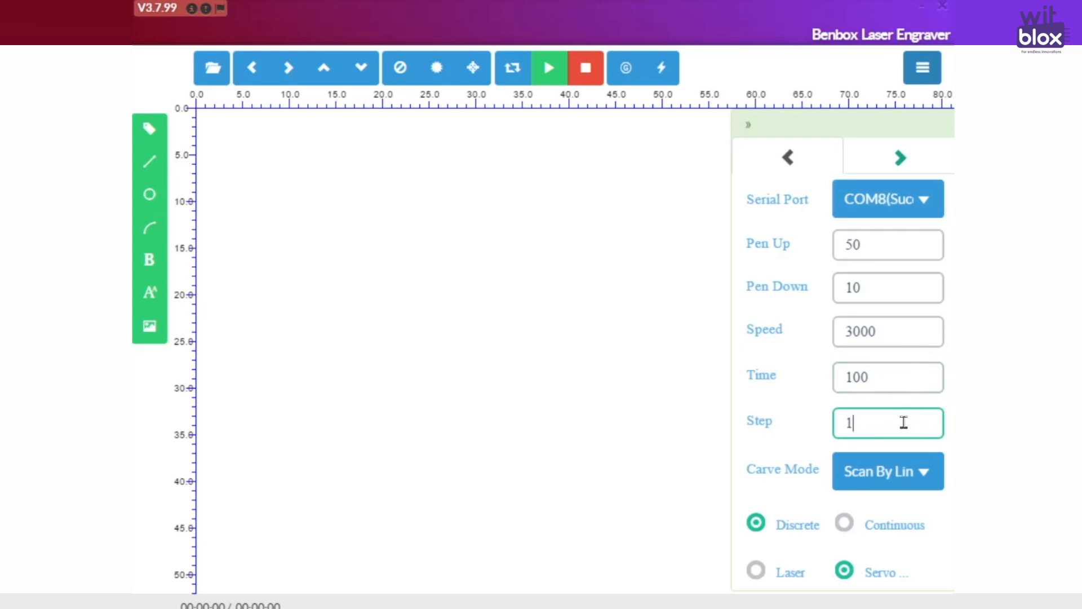
pyautogui.click(888, 470)
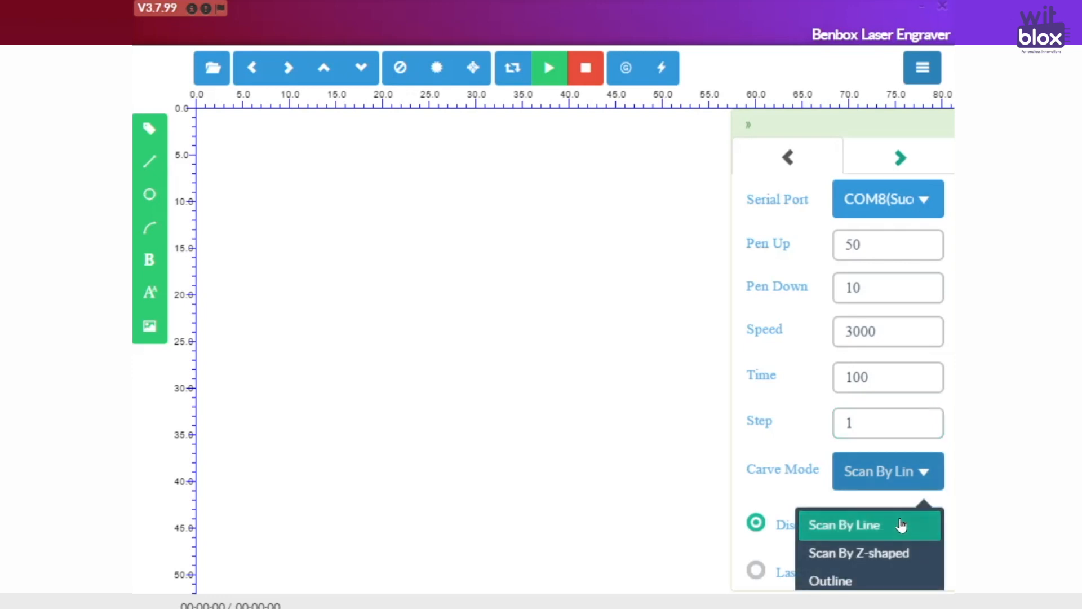
pyautogui.moveTo(914, 555)
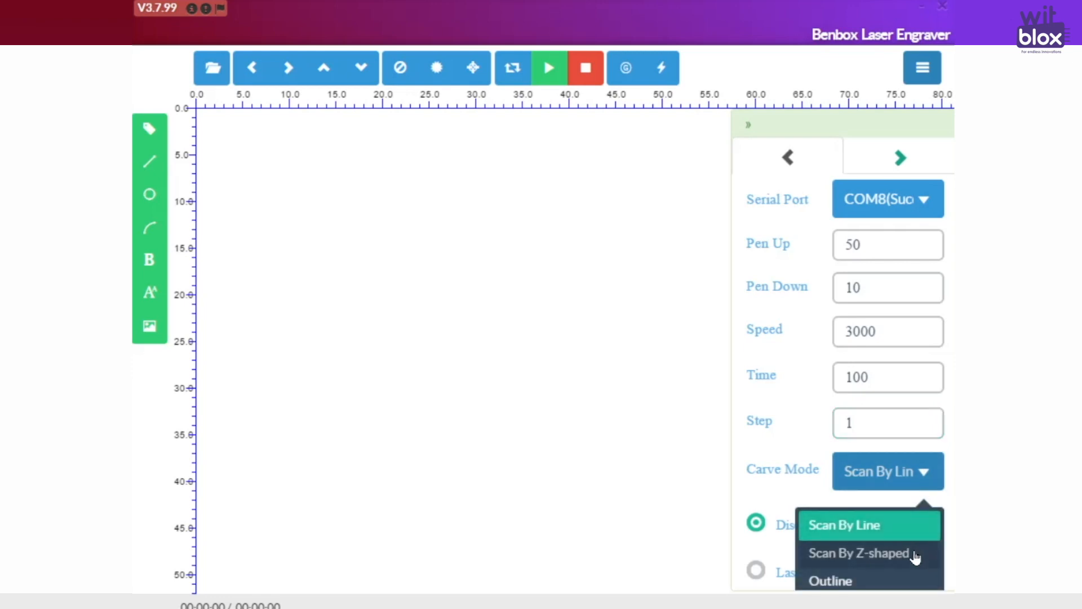
pyautogui.moveTo(869, 525)
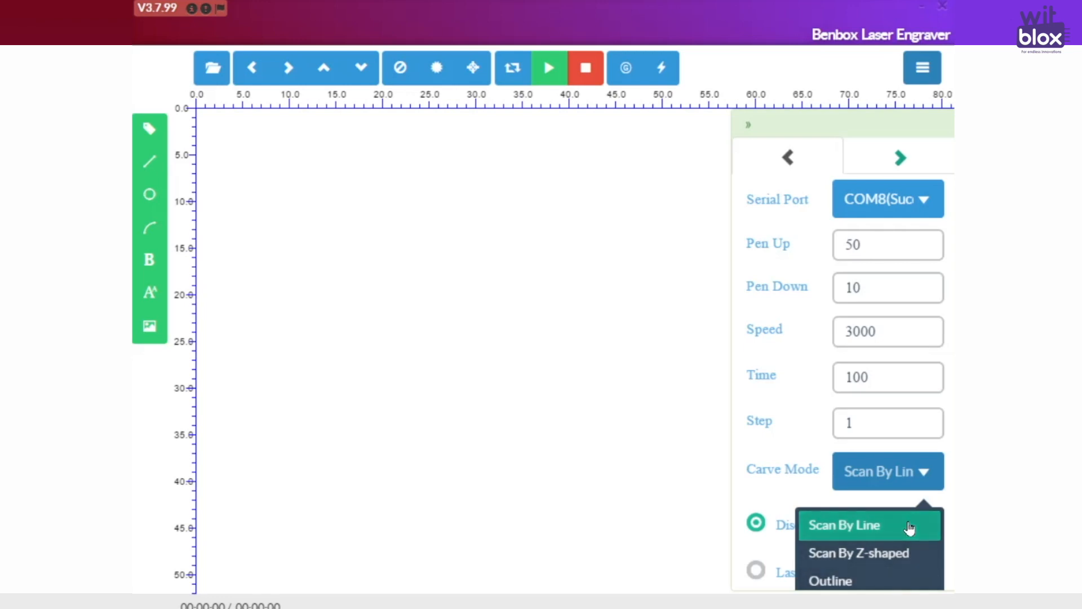
pyautogui.moveTo(892, 531)
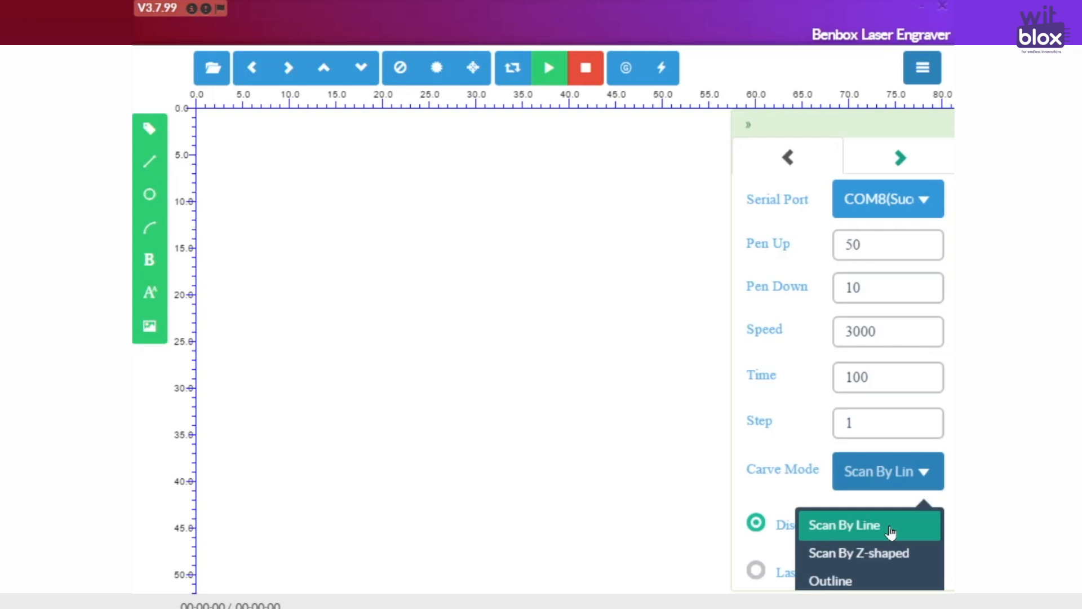
pyautogui.moveTo(858, 553)
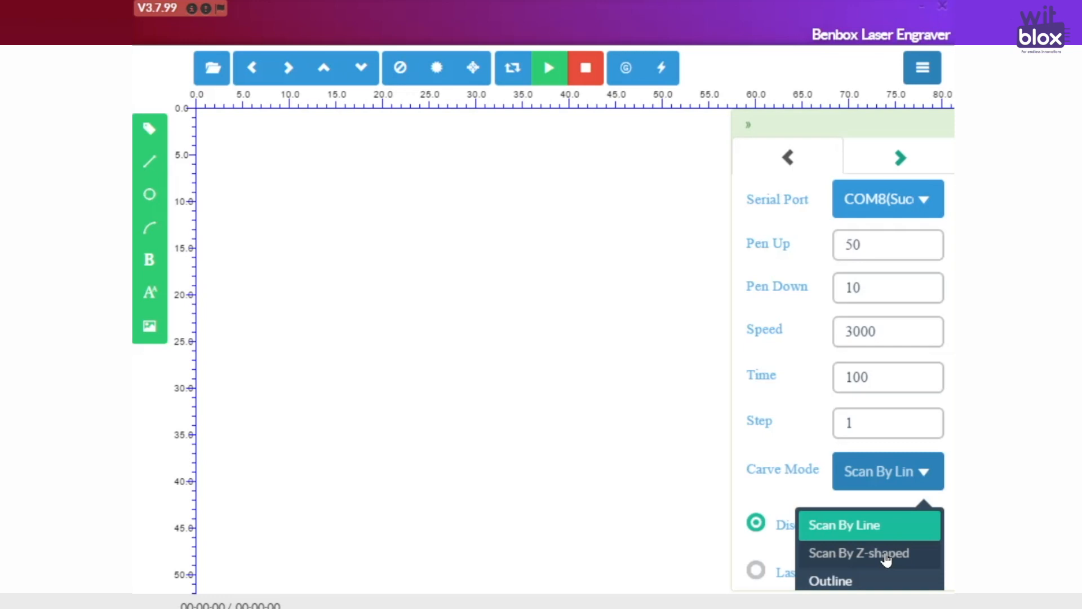
# - Pick Outline from the Carve Mode choices
pyautogui.click(830, 581)
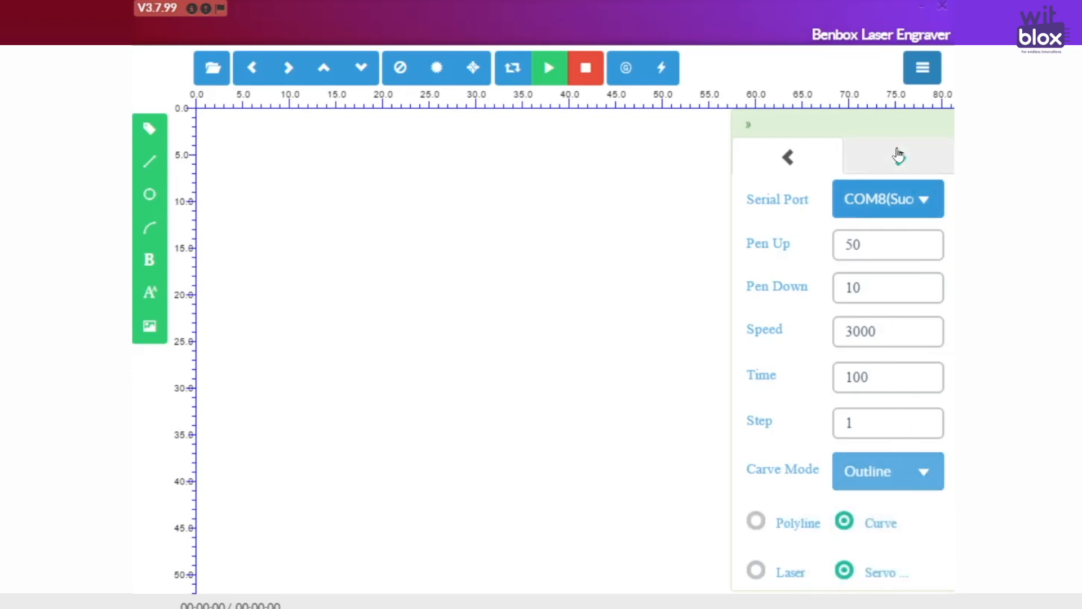
# - On the axis settings page, set STEP Y to 3 and both PPM X and Y to 2800
pyautogui.click(897, 156)
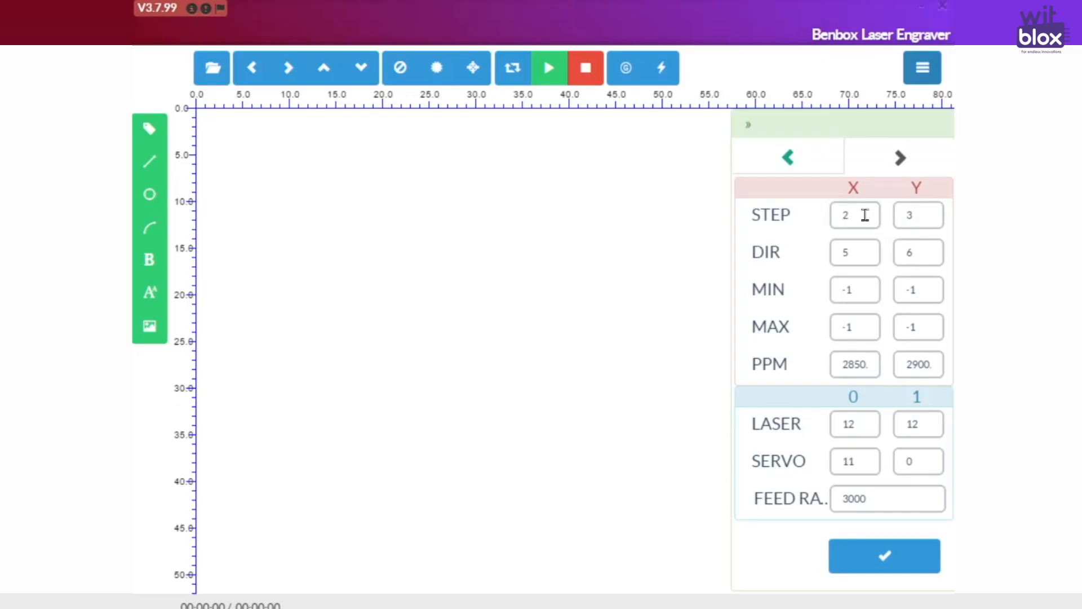
pyautogui.click(855, 215)
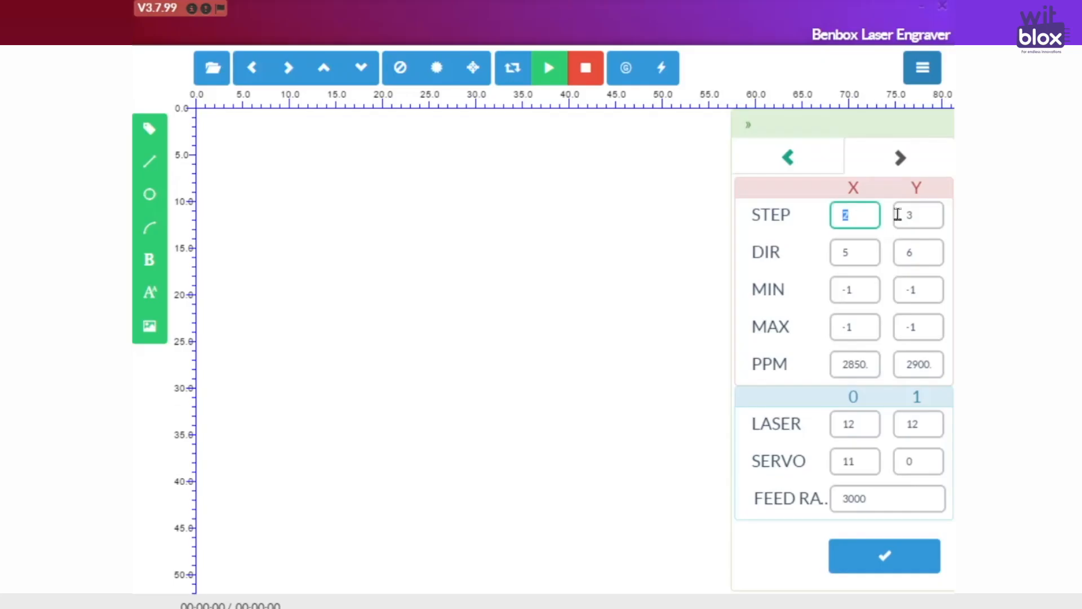
pyautogui.click(917, 215)
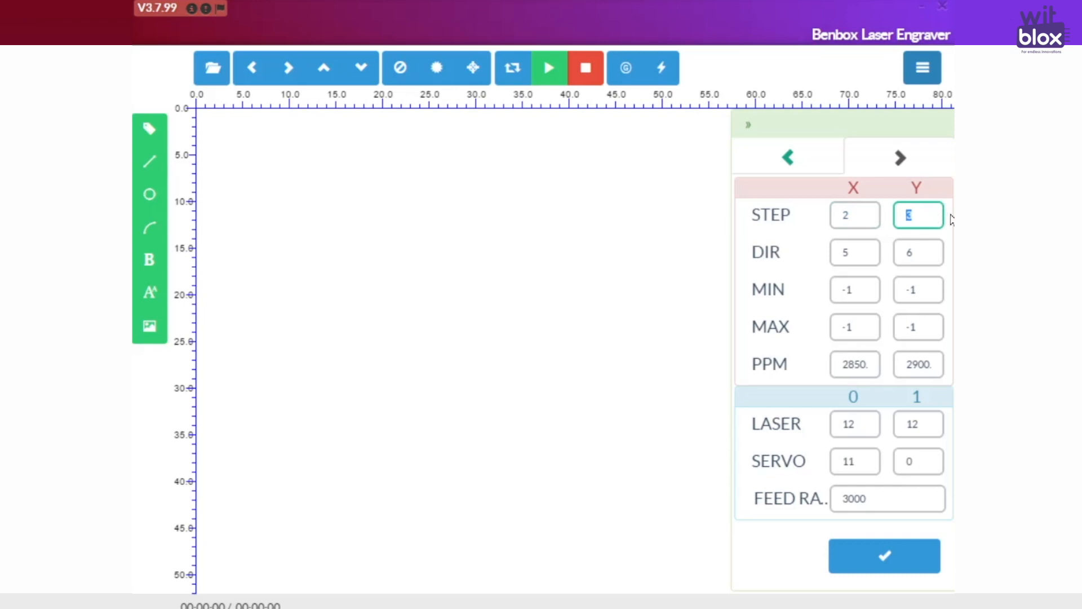
pyautogui.write('3')
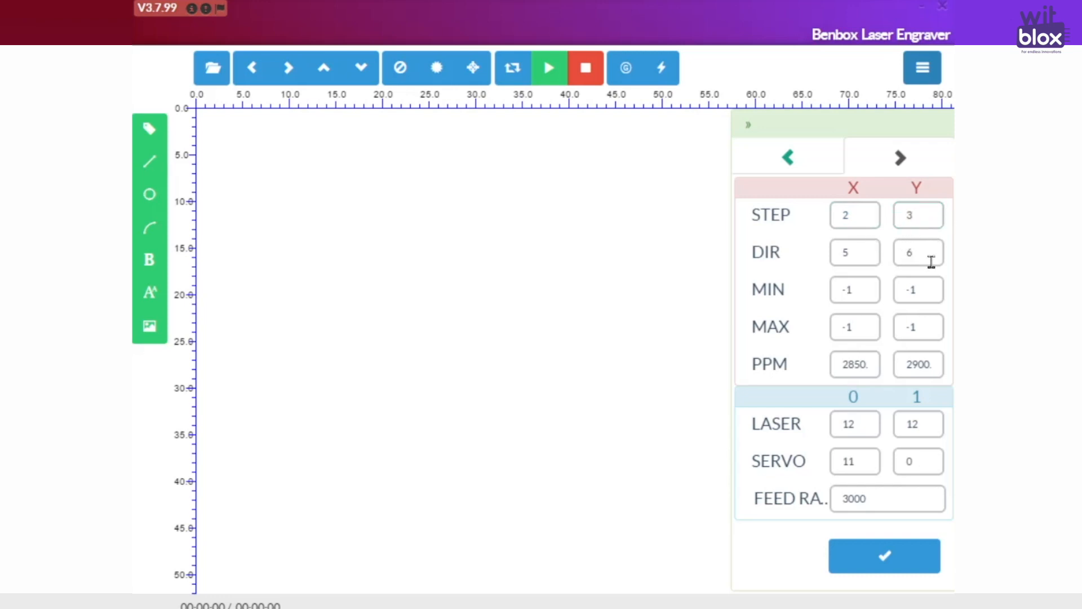
pyautogui.moveTo(865, 283)
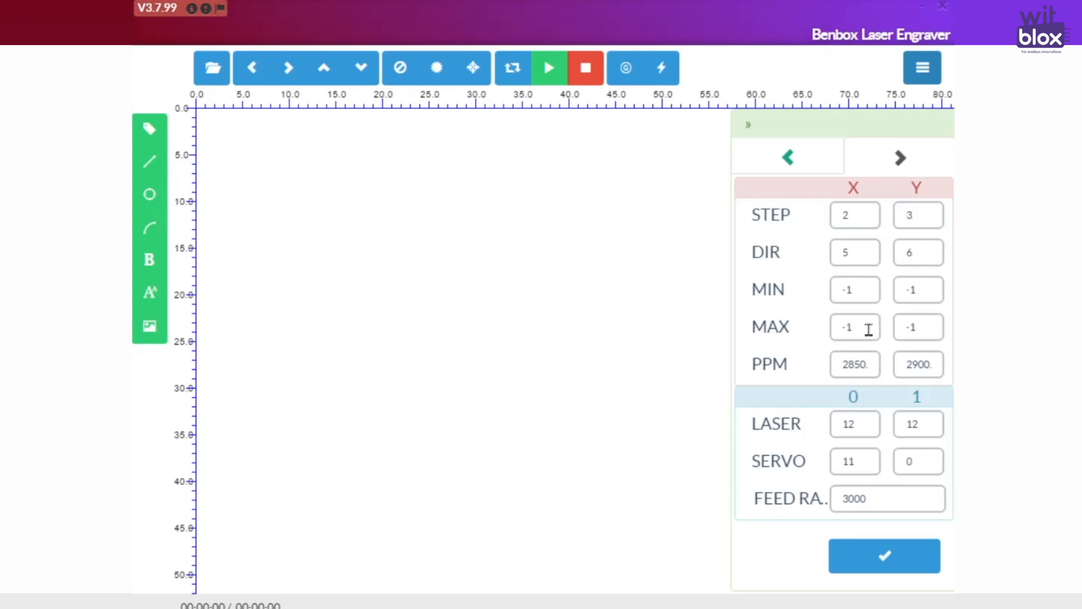
pyautogui.write('50.00')
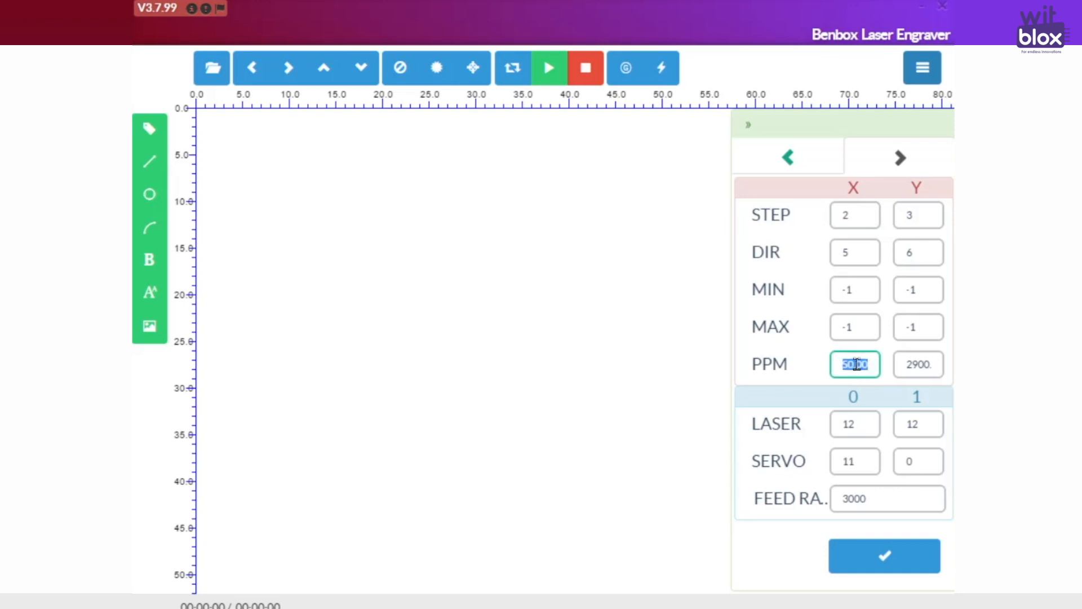
pyautogui.write('2800')
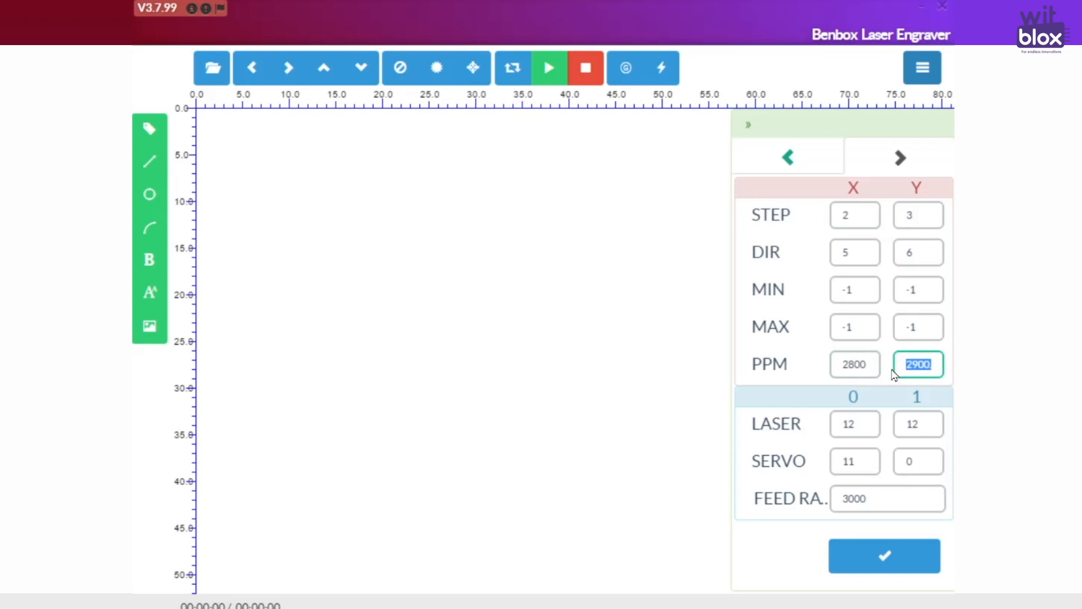
pyautogui.write('2800')
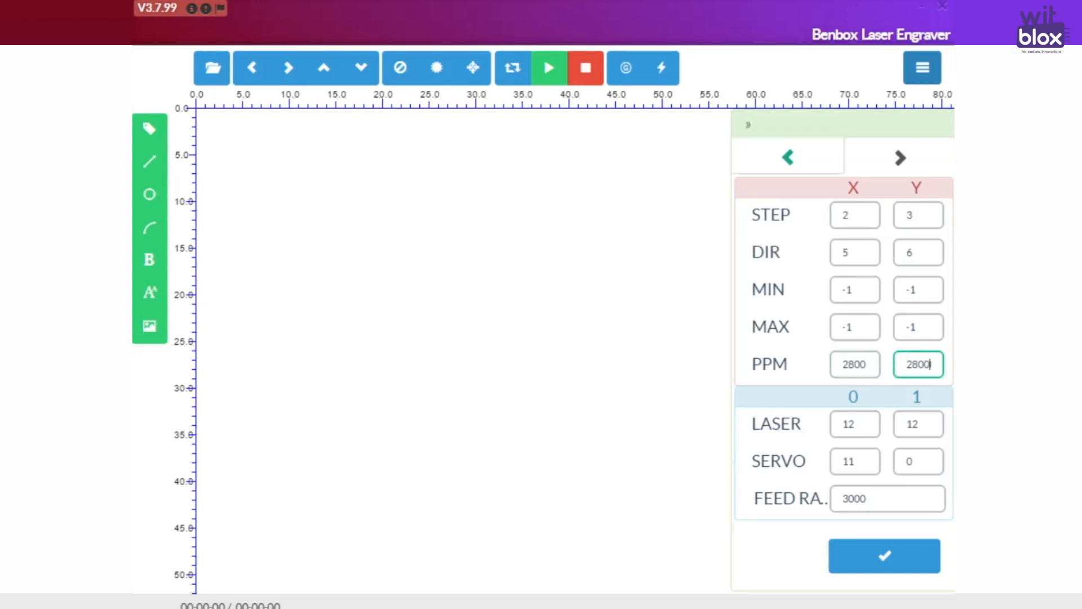
pyautogui.moveTo(885, 504)
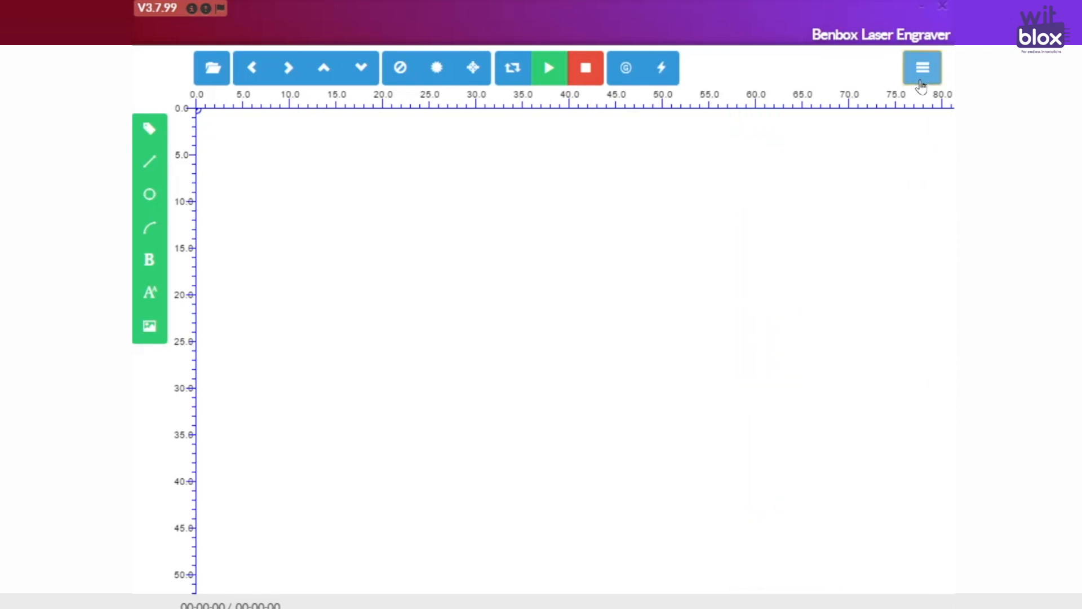
pyautogui.moveTo(192, 58)
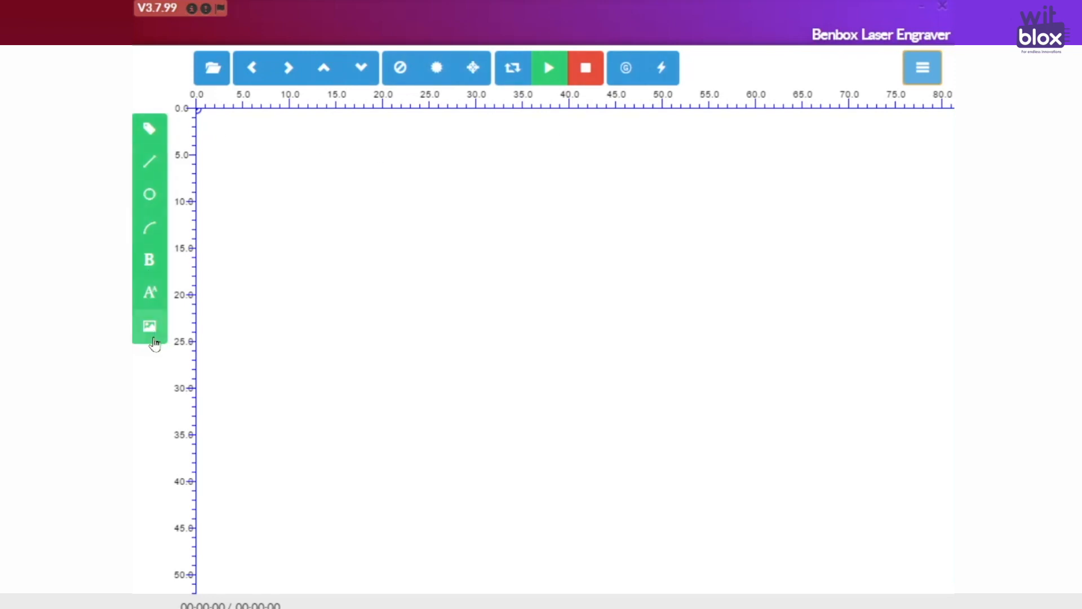
pyautogui.moveTo(290, 182)
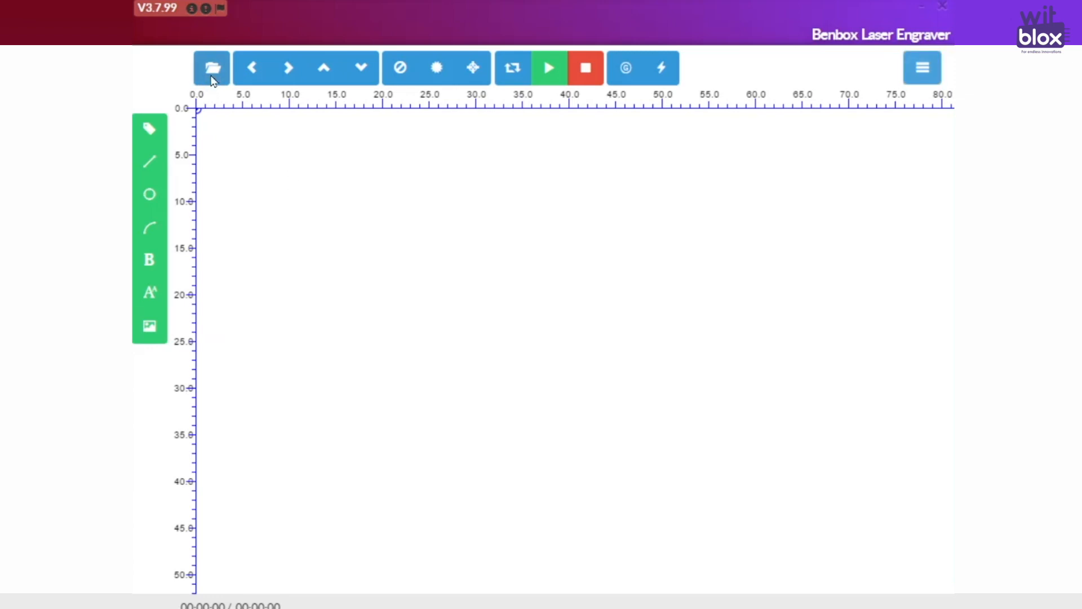
# - Hide the settings panel and cancel the Open File dialog, leaving the blank canvas
pyautogui.click(212, 67)
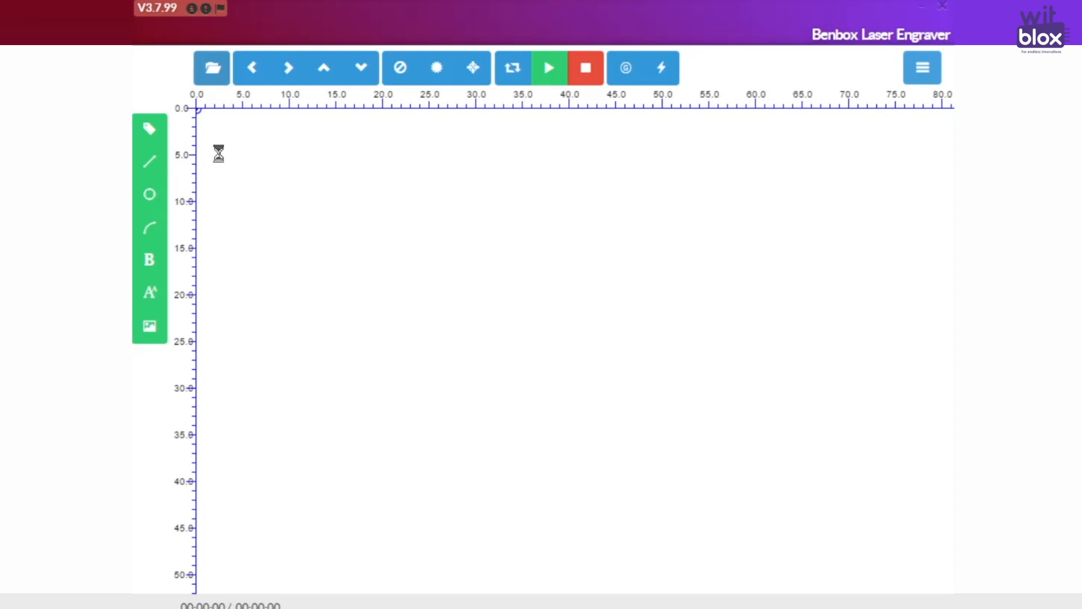
pyautogui.click(211, 67)
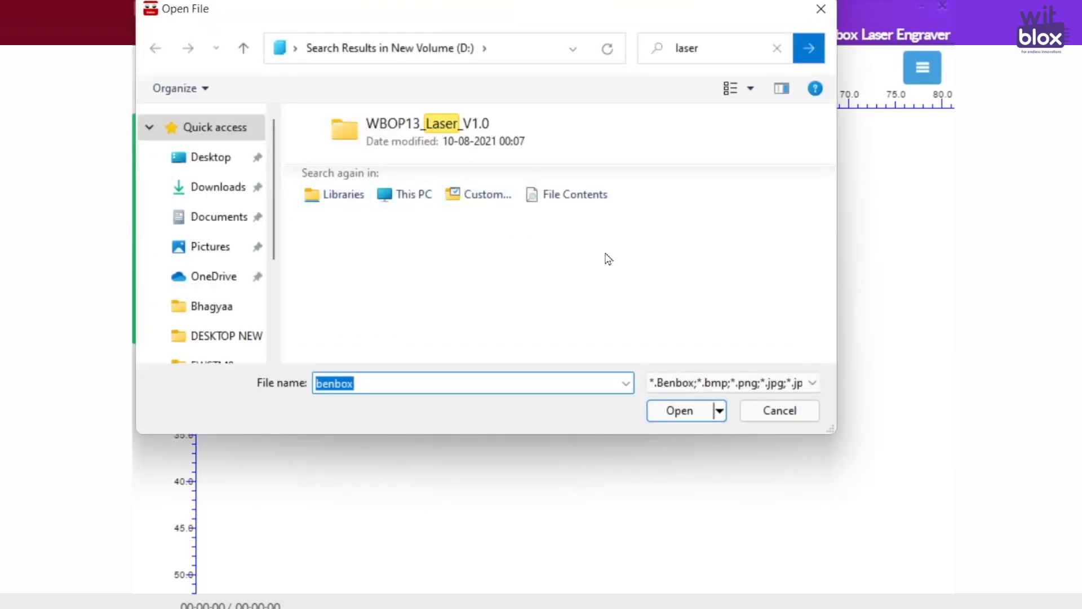
pyautogui.click(778, 409)
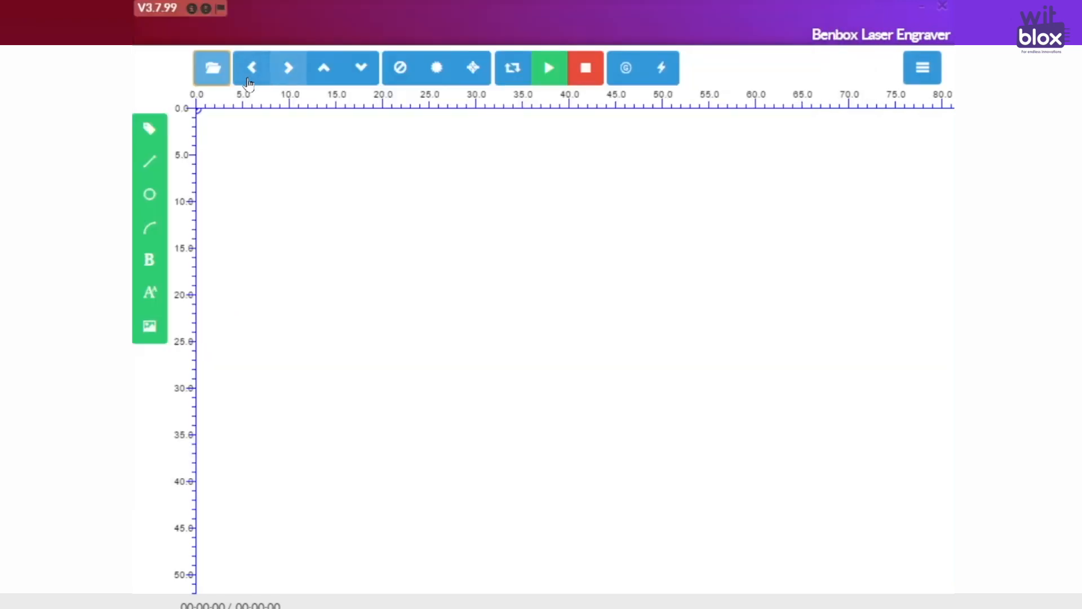
pyautogui.moveTo(261, 98)
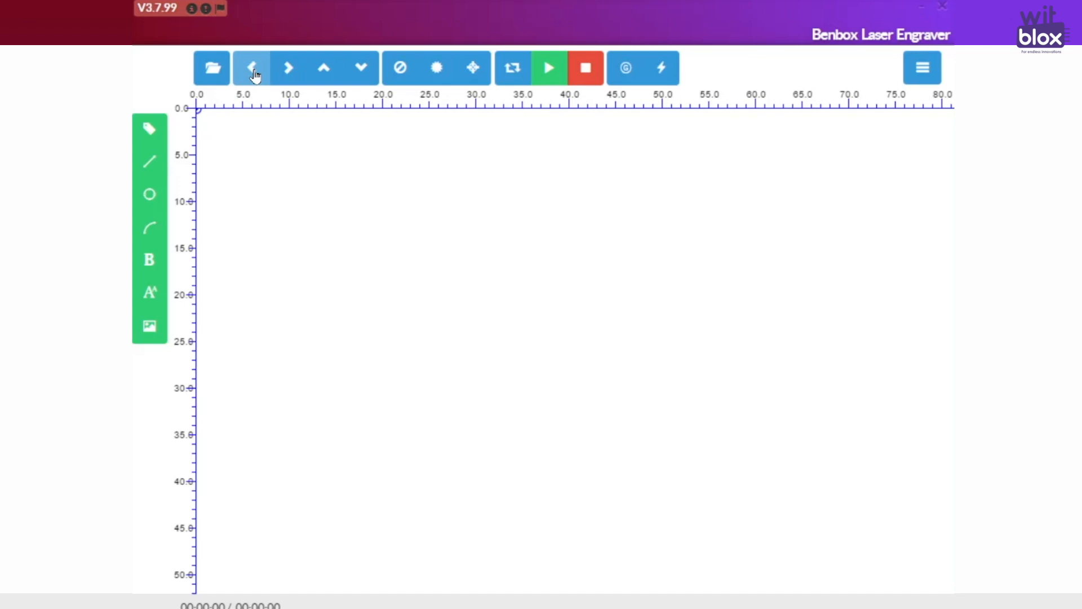
pyautogui.moveTo(289, 68)
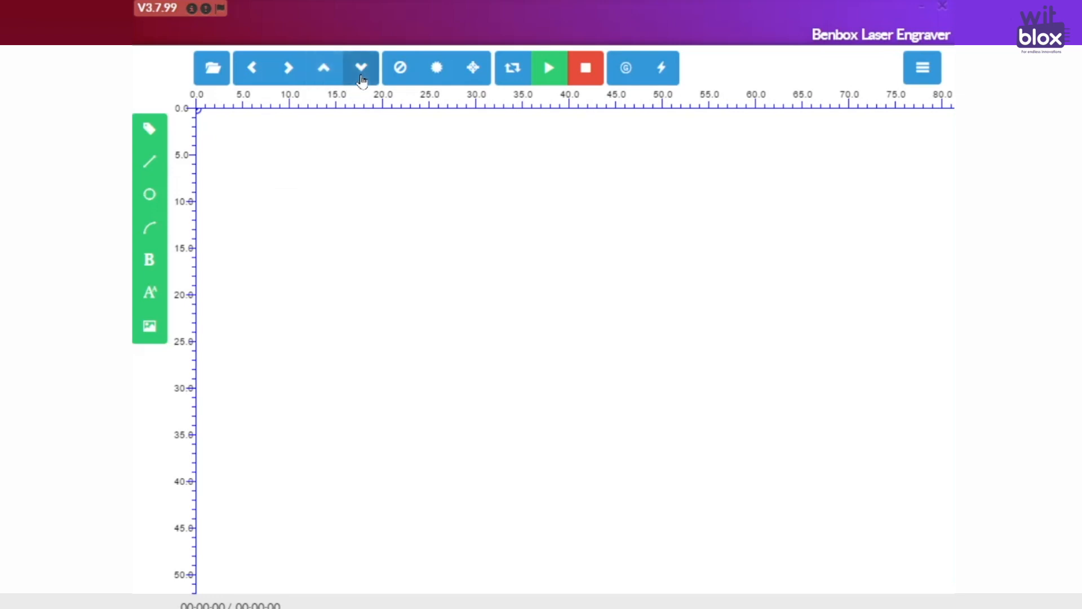
pyautogui.moveTo(252, 68)
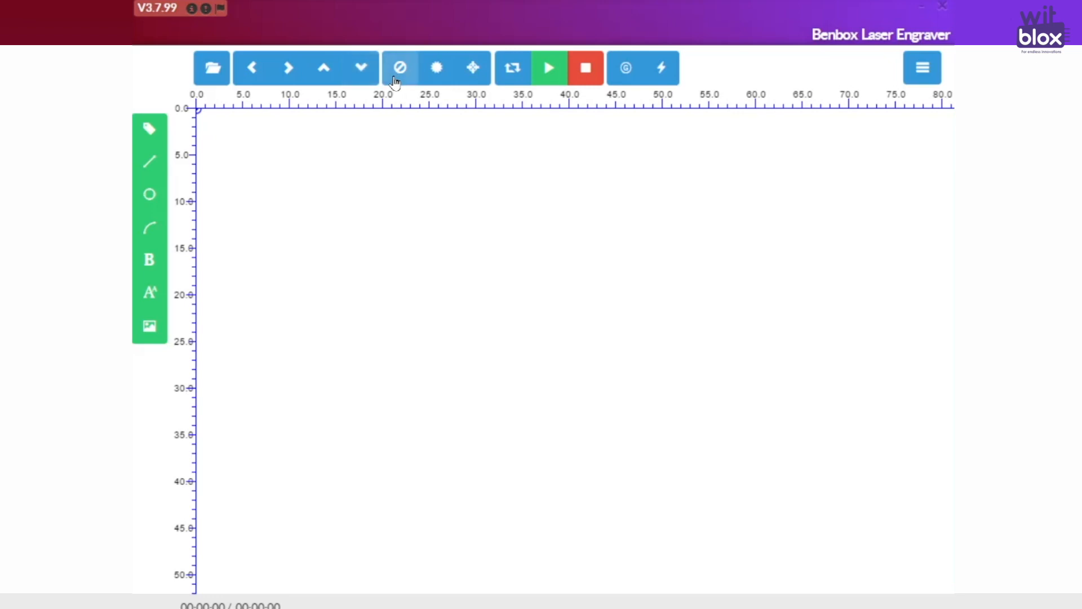
pyautogui.moveTo(387, 176)
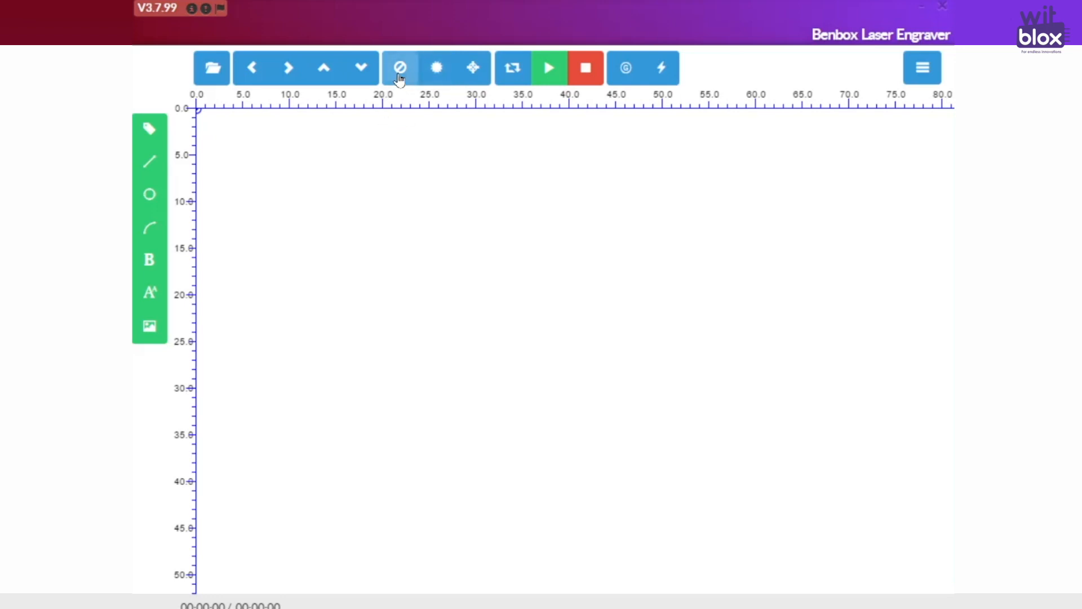
pyautogui.moveTo(434, 67)
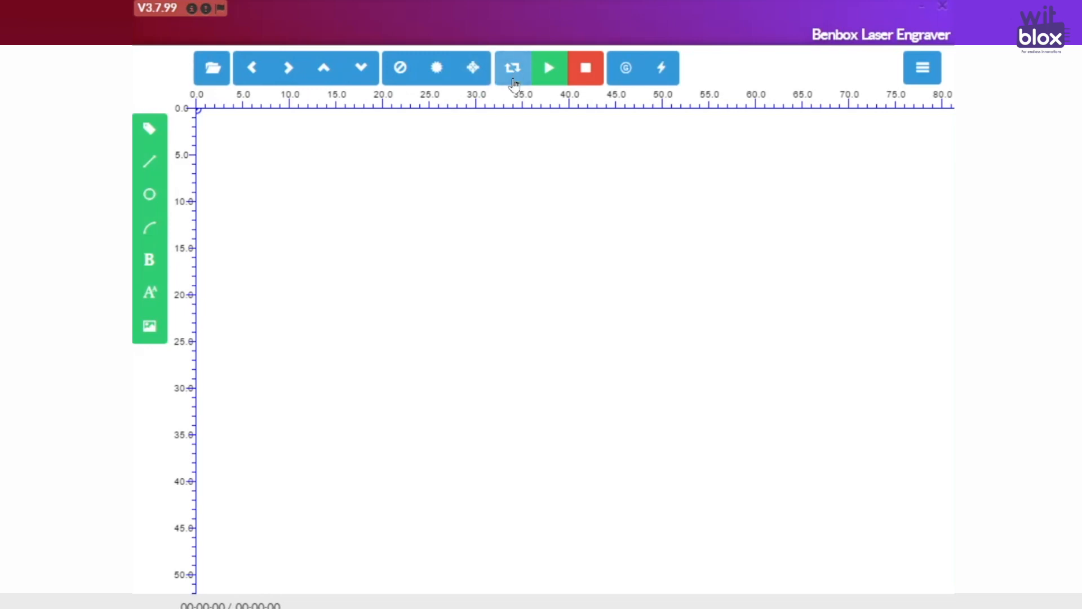
pyautogui.moveTo(507, 136)
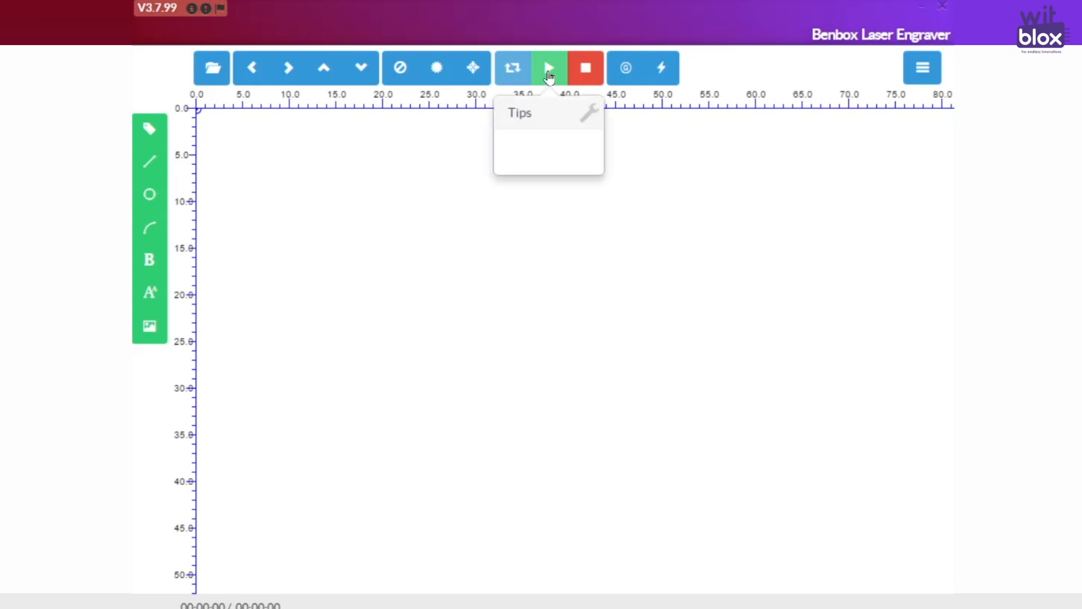
pyautogui.moveTo(585, 67)
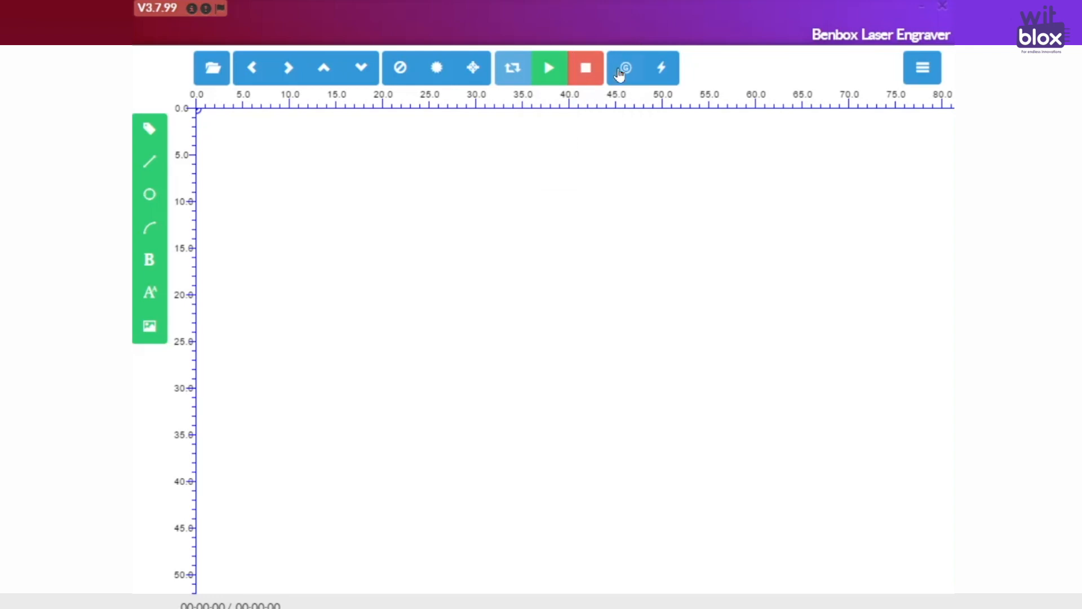
pyautogui.click(623, 67)
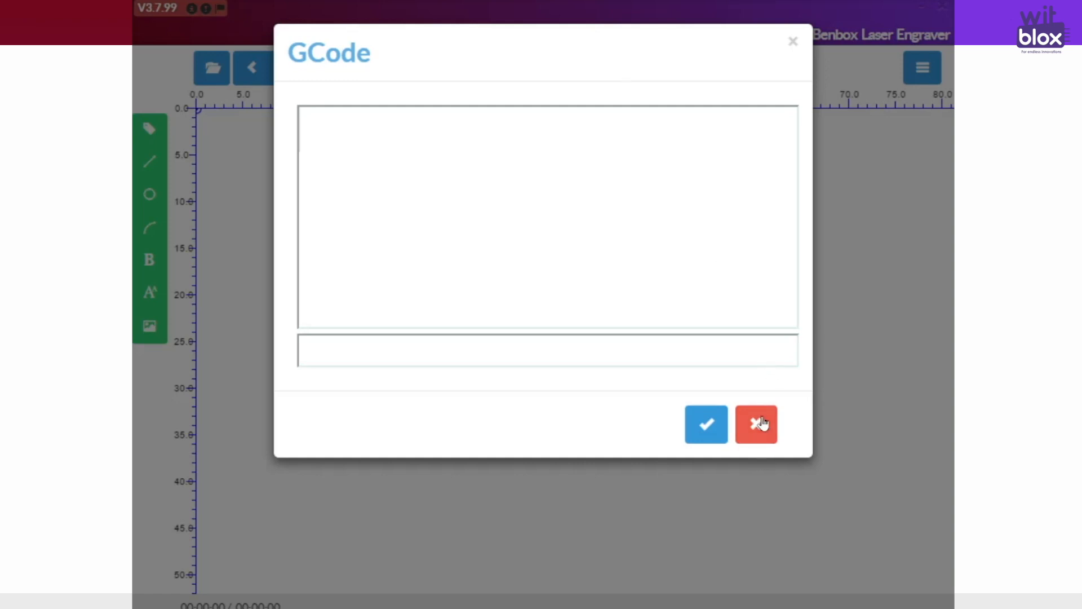
pyautogui.click(756, 423)
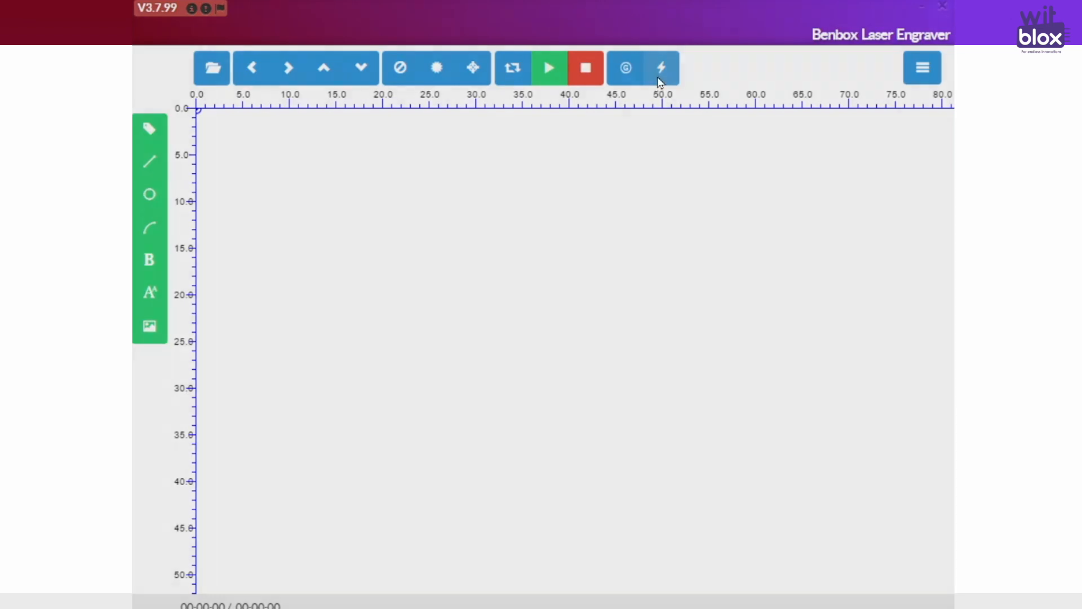
pyautogui.click(660, 67)
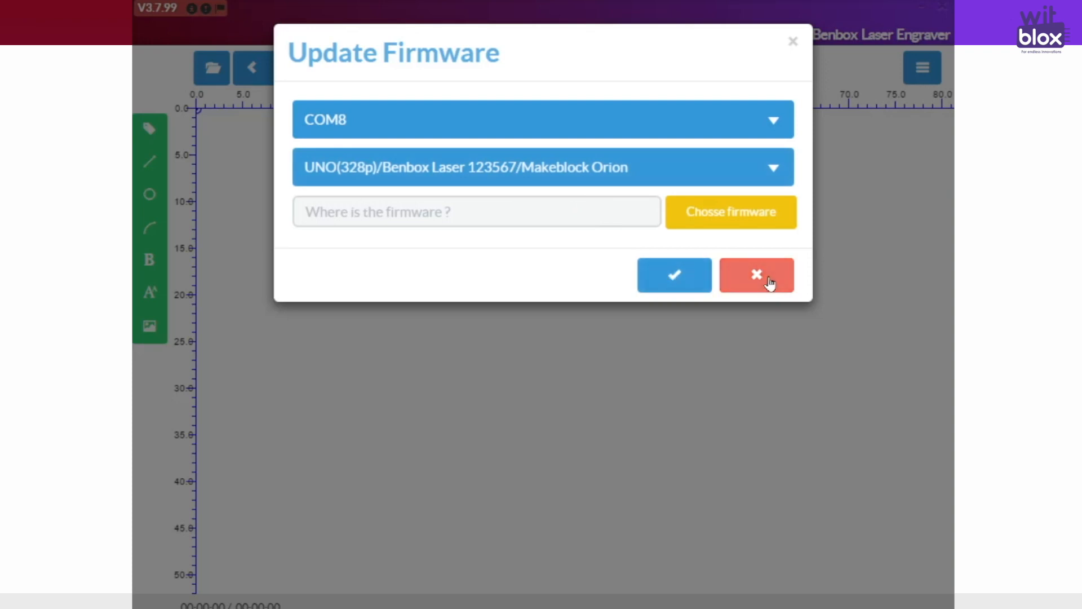
pyautogui.click(755, 274)
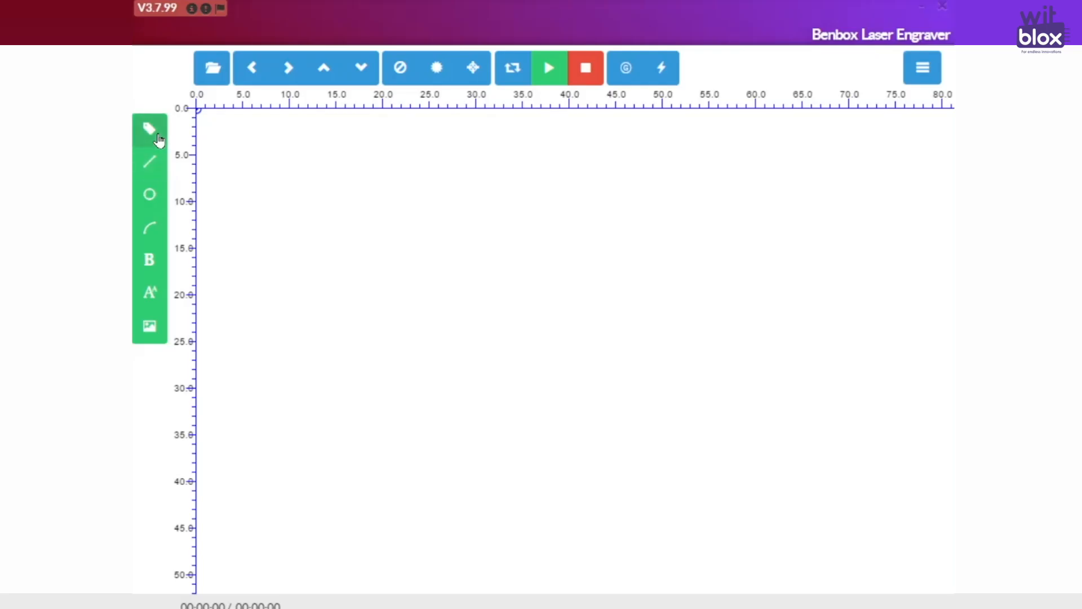
pyautogui.moveTo(288, 176)
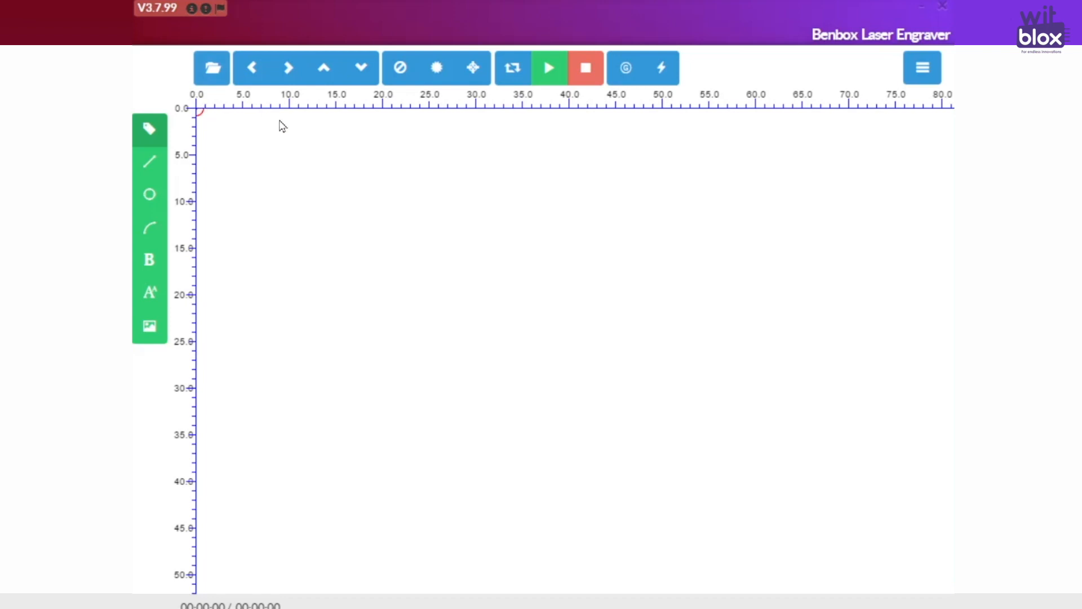
pyautogui.moveTo(349, 76)
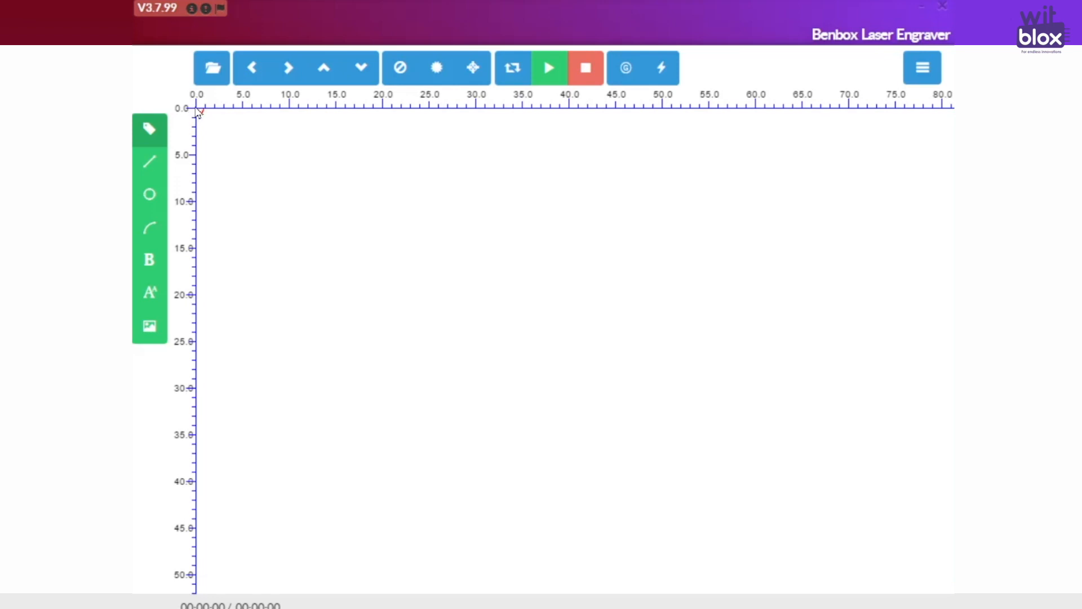
pyautogui.moveTo(372, 109)
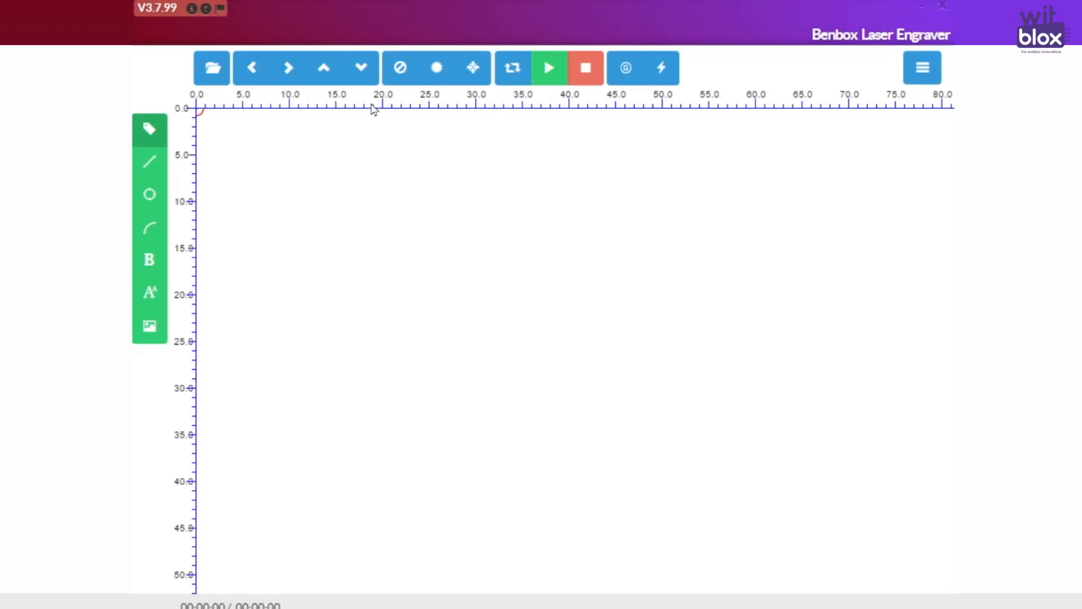
pyautogui.moveTo(928, 107)
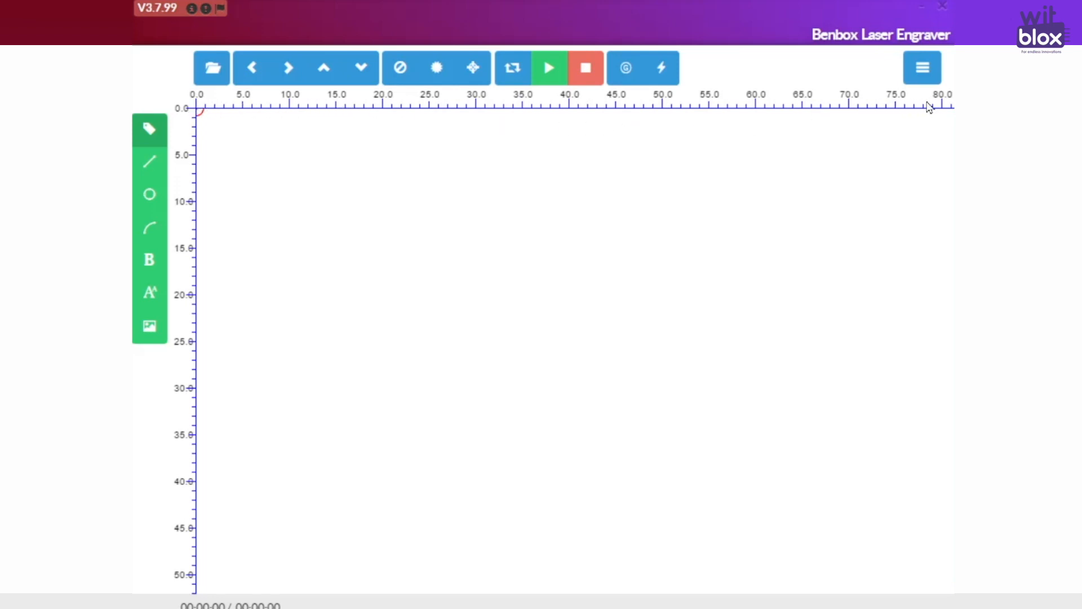
pyautogui.moveTo(181, 105)
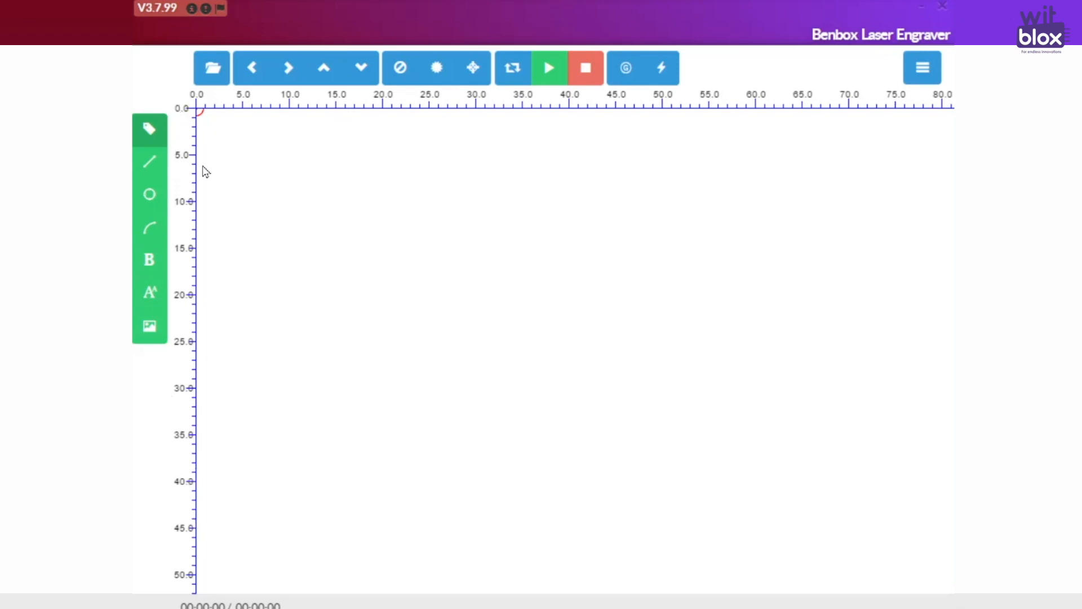
pyautogui.moveTo(199, 148)
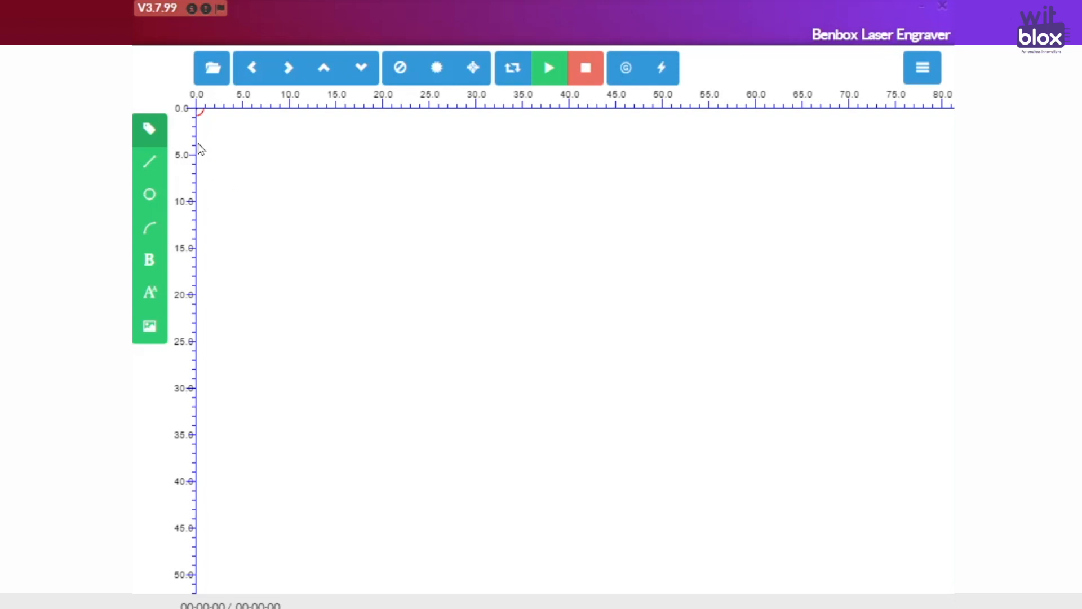
pyautogui.moveTo(323, 258)
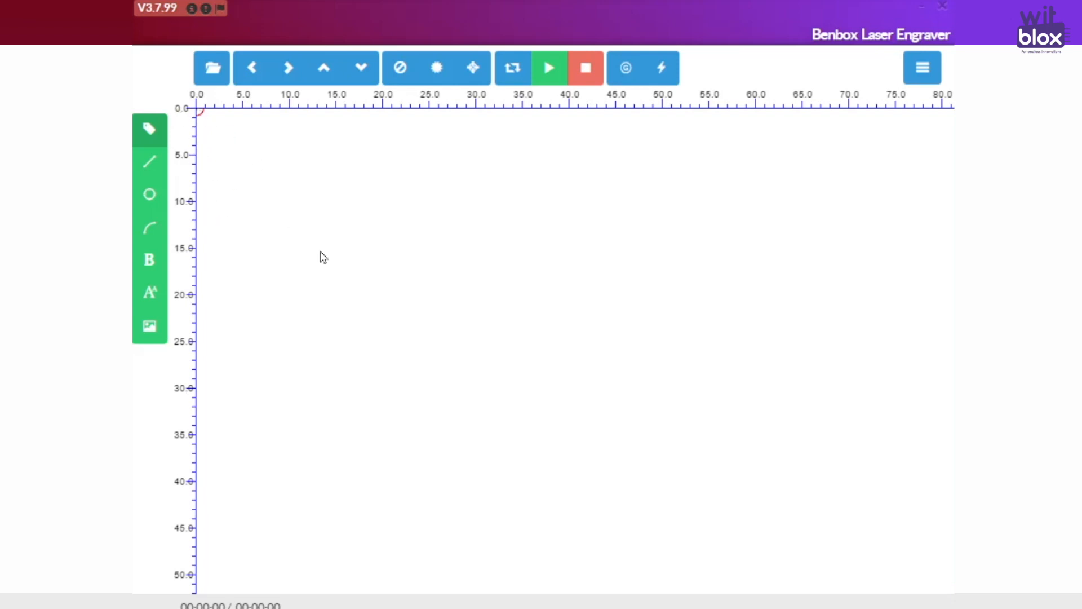
pyautogui.moveTo(327, 258)
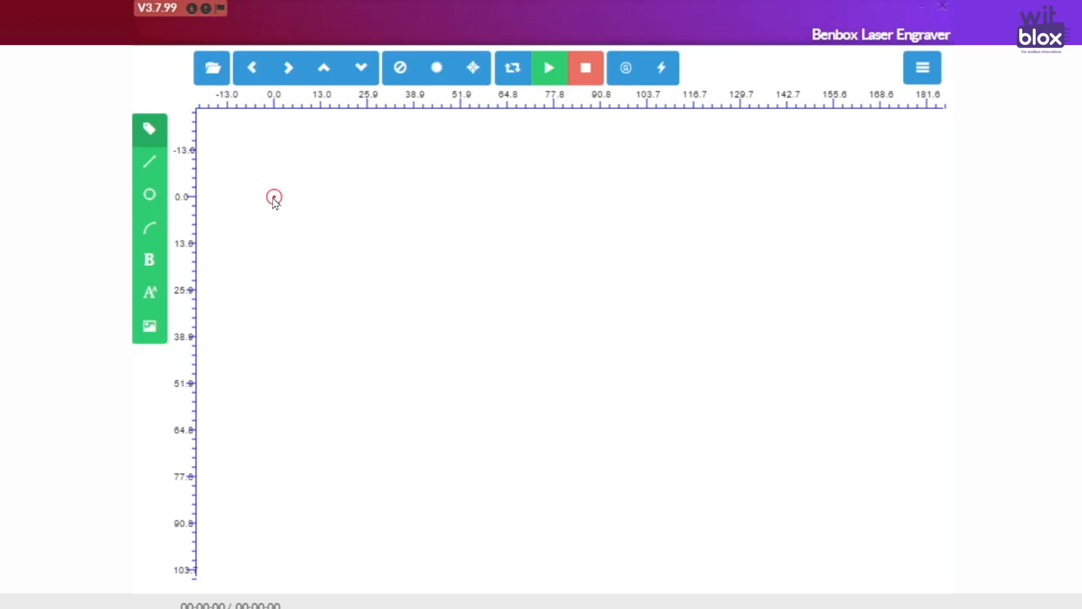
pyautogui.moveTo(262, 202)
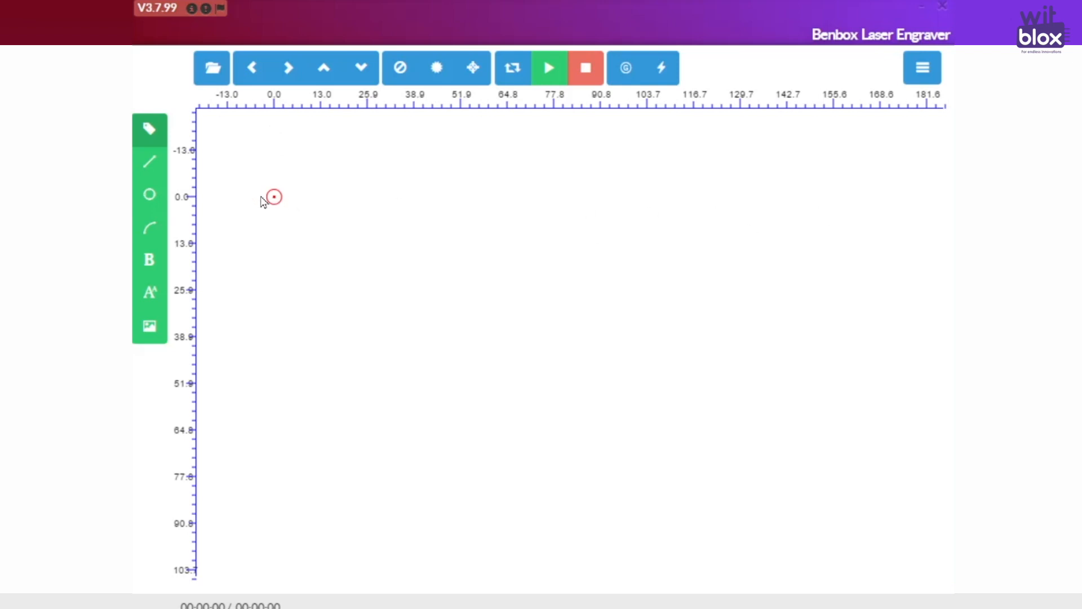
pyautogui.moveTo(424, 288)
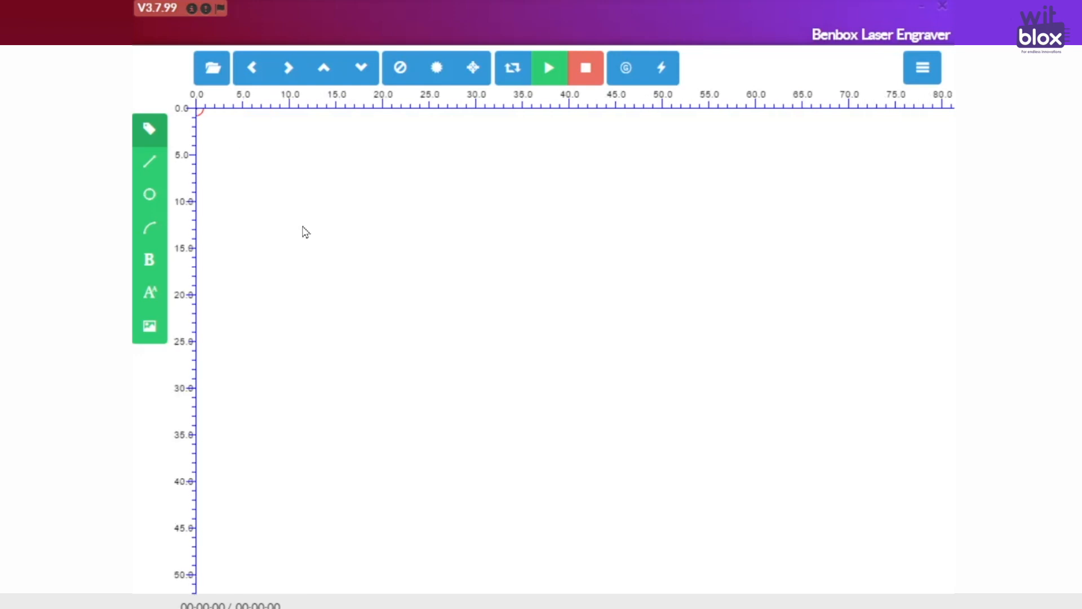
pyautogui.moveTo(290, 233)
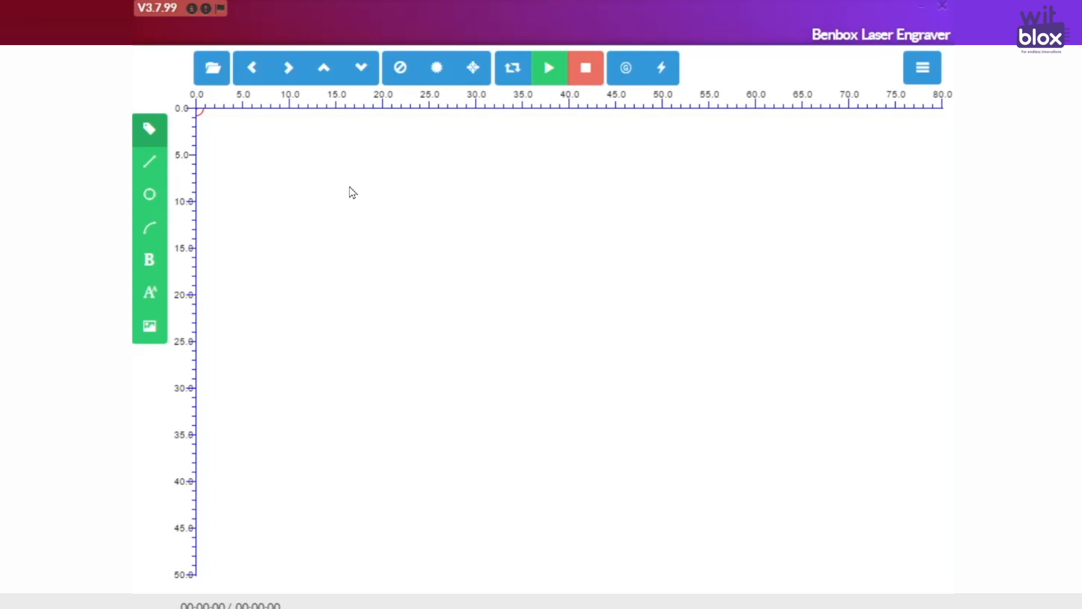
pyautogui.moveTo(345, 194)
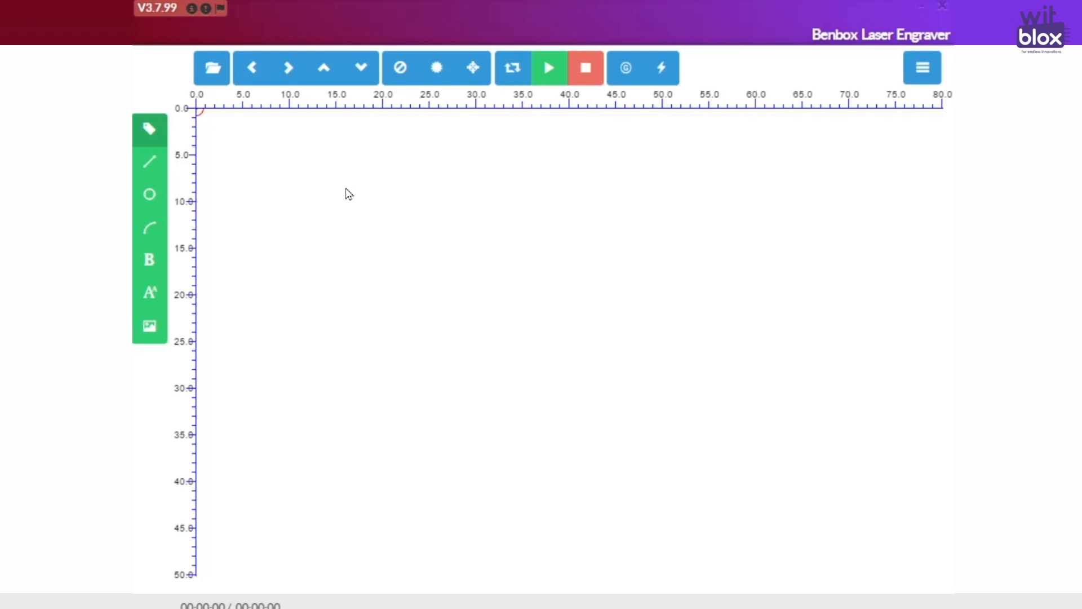
pyautogui.moveTo(586, 99)
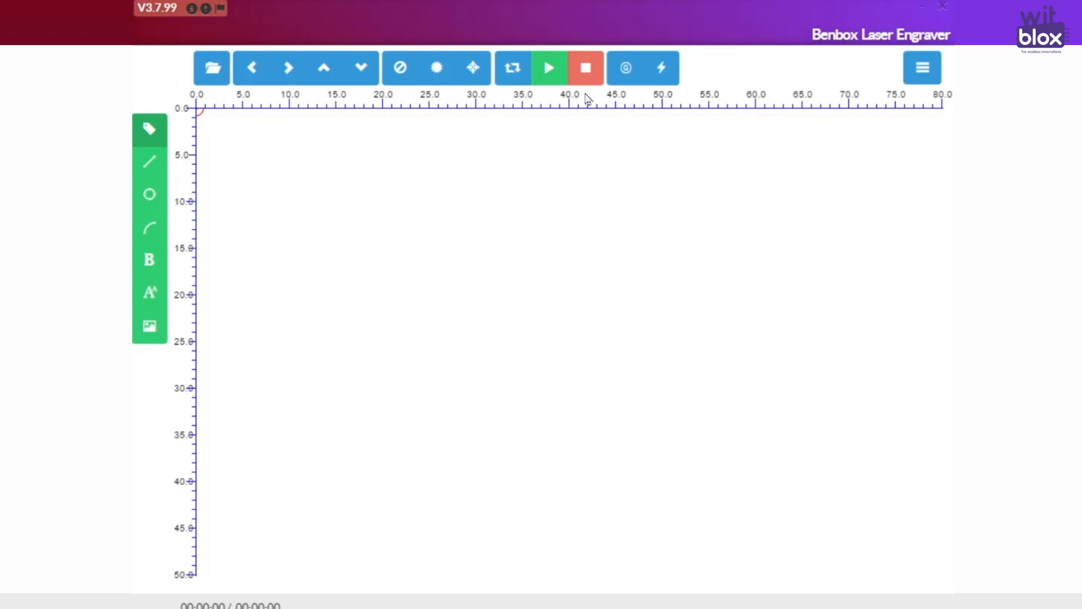
pyautogui.moveTo(857, 132)
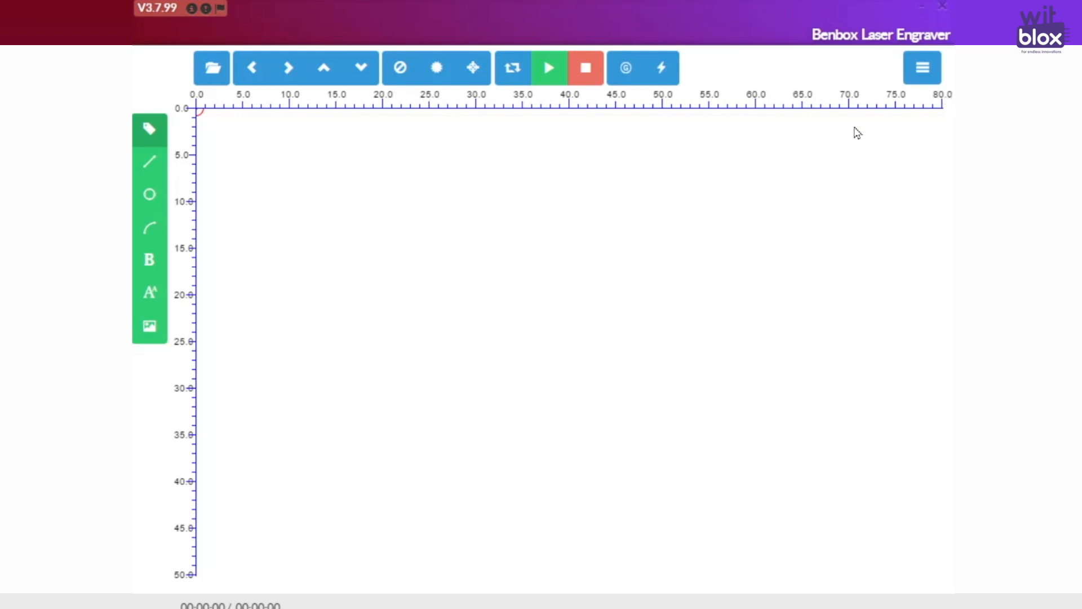
pyautogui.moveTo(387, 304)
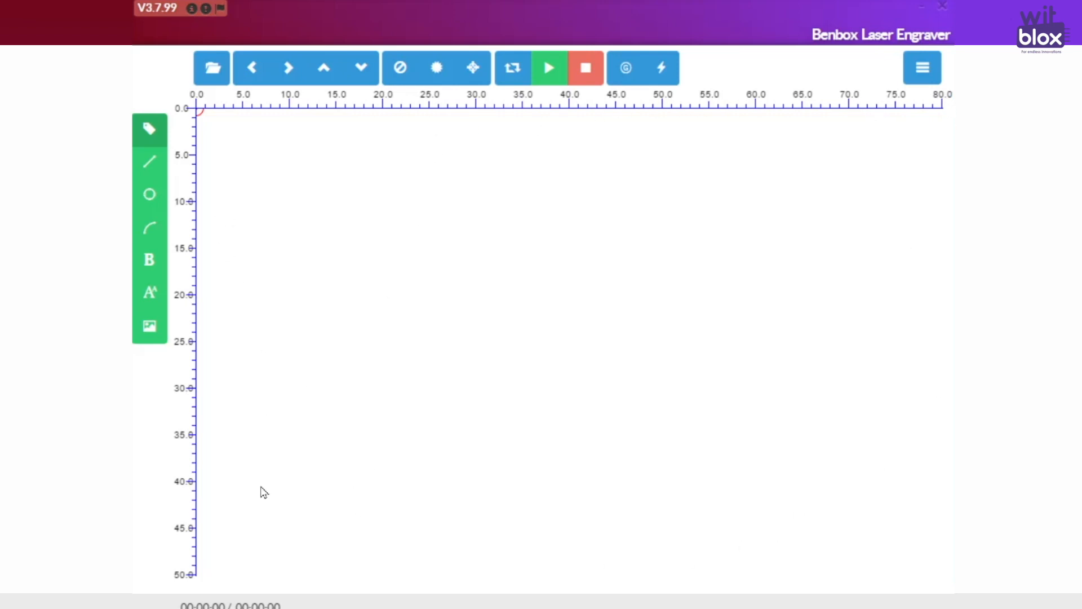
pyautogui.moveTo(270, 538)
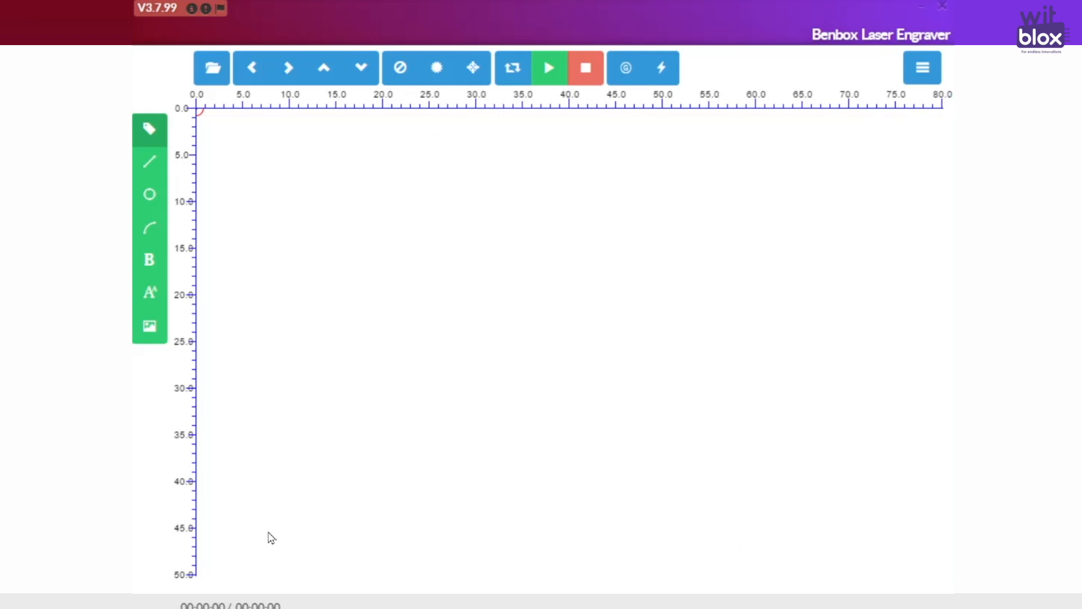
pyautogui.moveTo(559, 312)
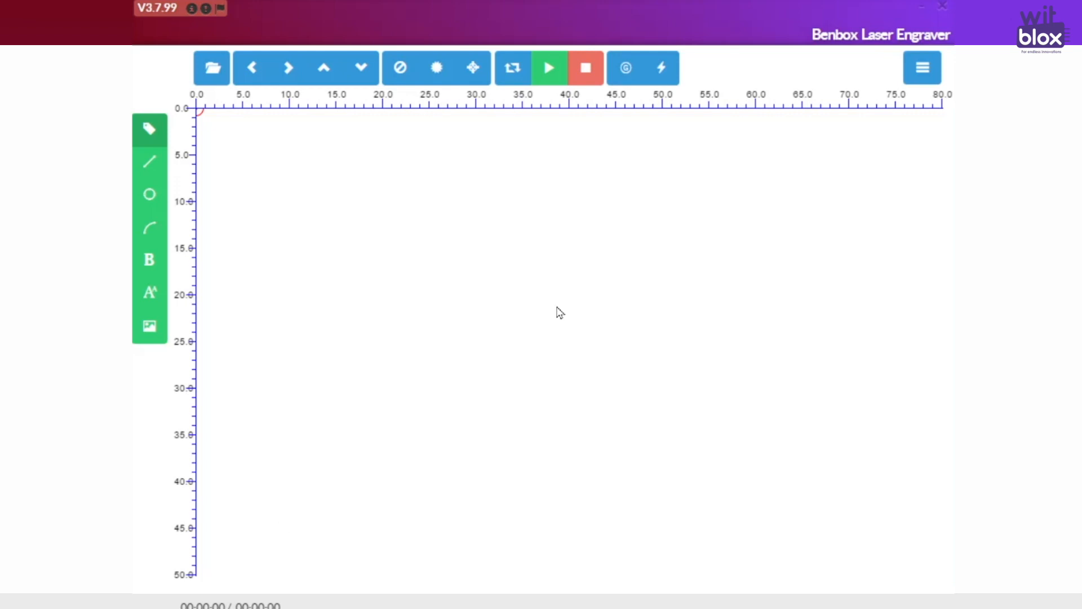
pyautogui.moveTo(255, 125)
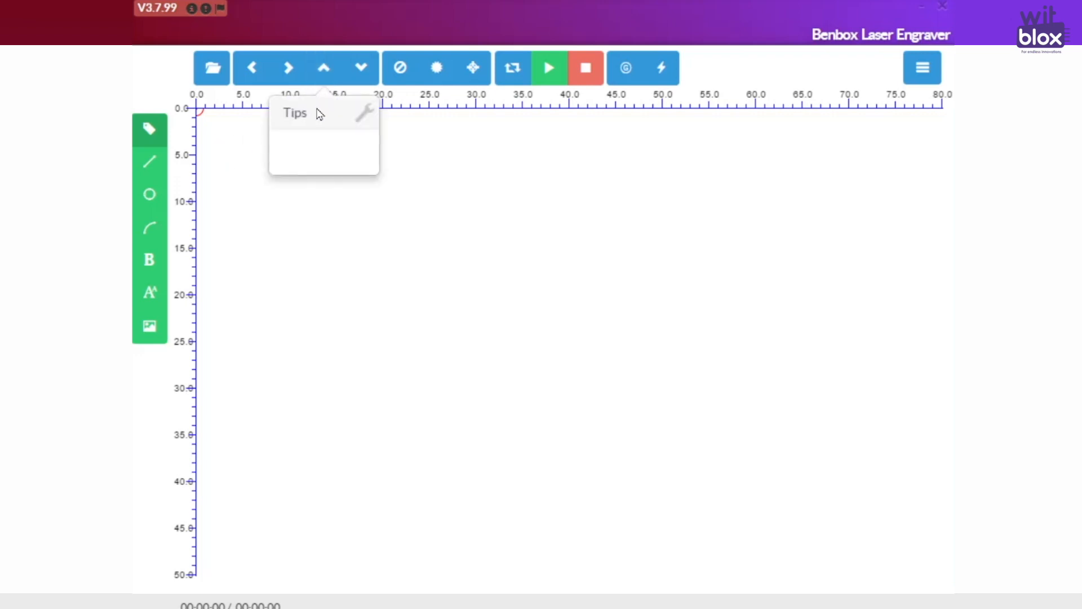
pyautogui.moveTo(323, 68)
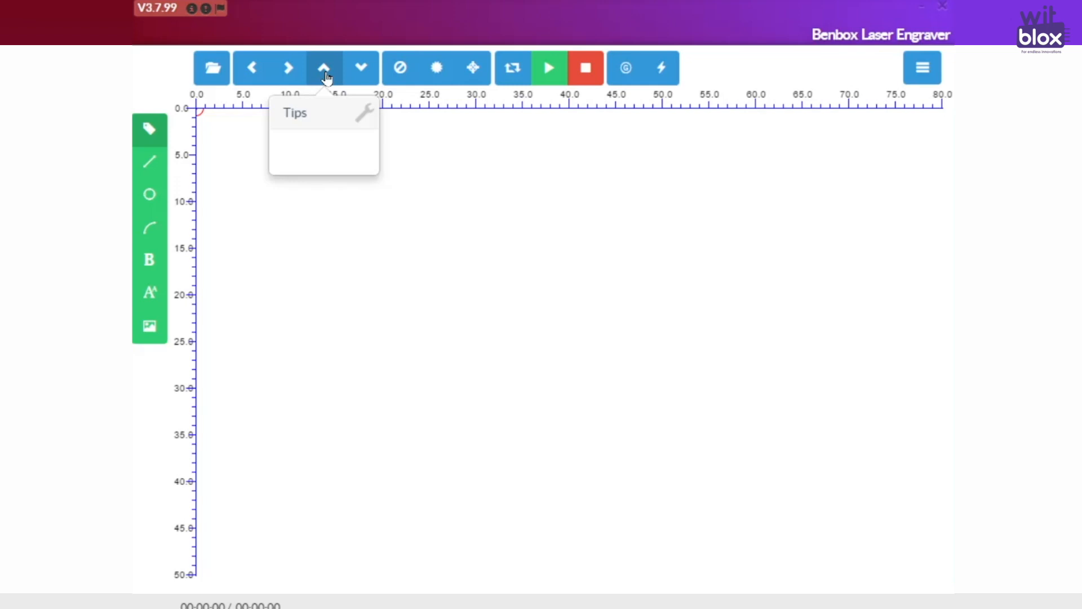
pyautogui.moveTo(221, 125)
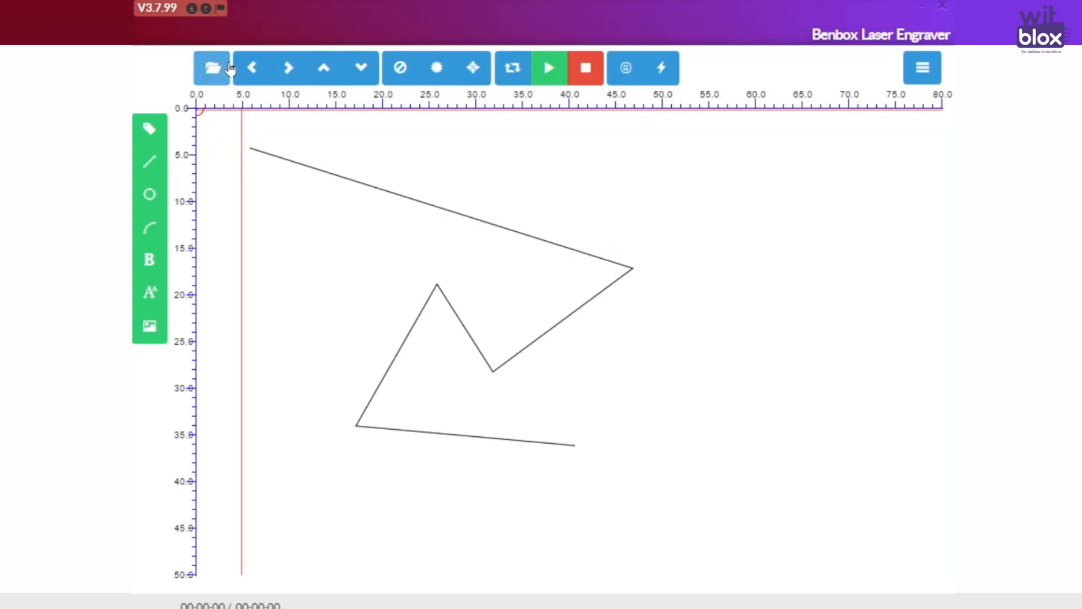
# - Run the zigzag line path with the Start button
pyautogui.click(549, 67)
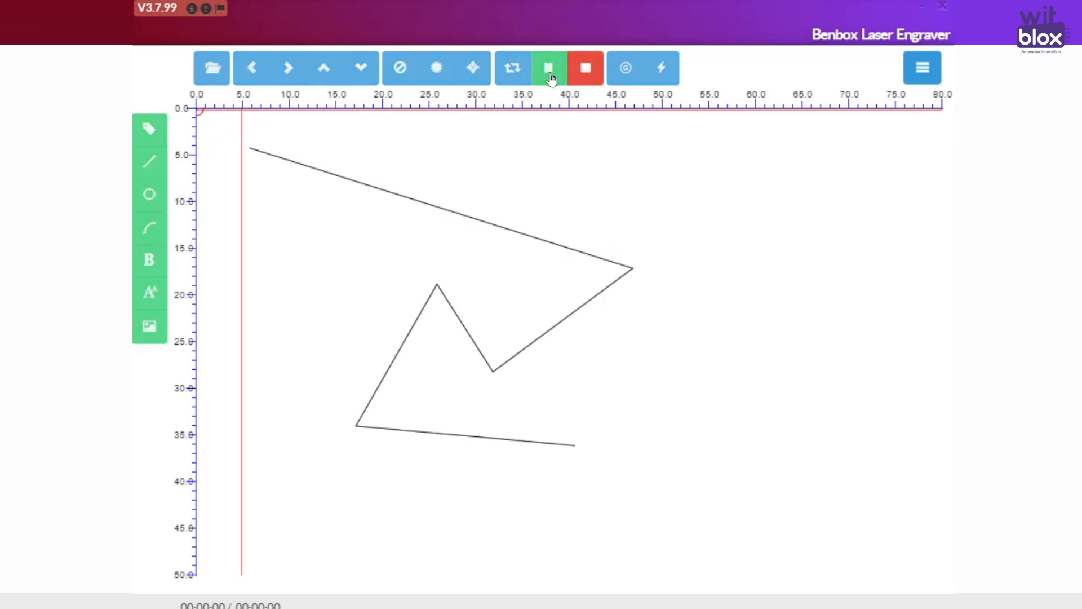
pyautogui.click(549, 67)
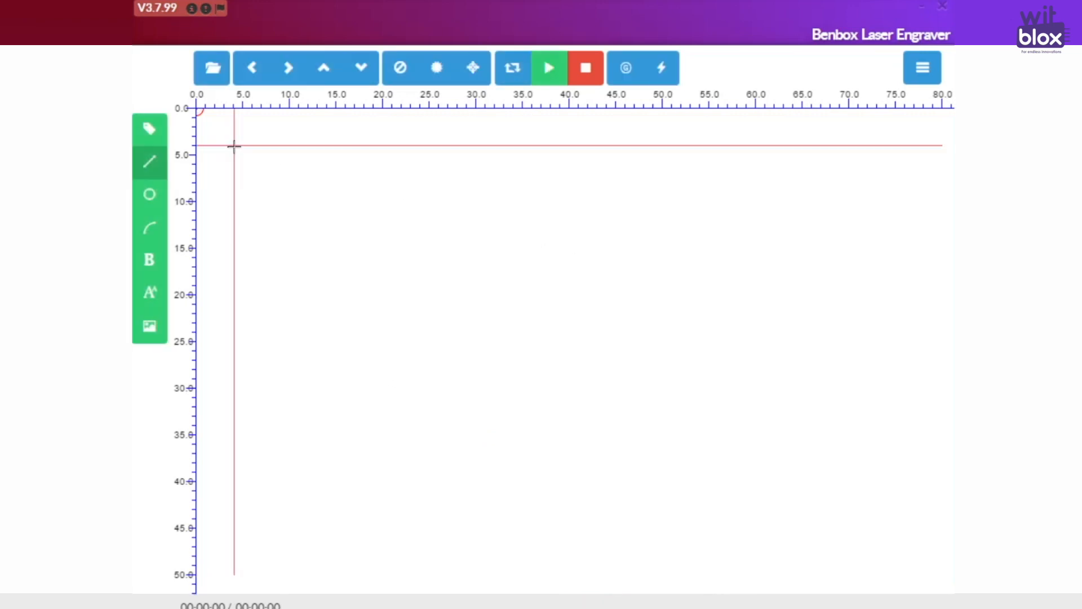
# - Draw a circle, an open arc to its right, and a bend curve across the circle
pyautogui.click(149, 193)
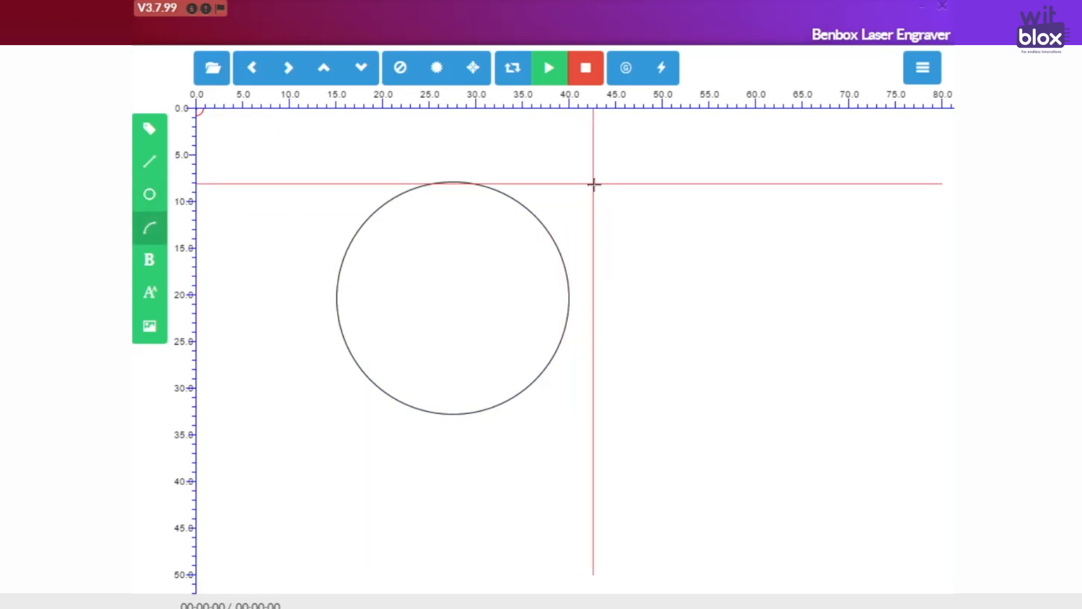
pyautogui.moveTo(592, 185); pyautogui.dragTo(688, 378)
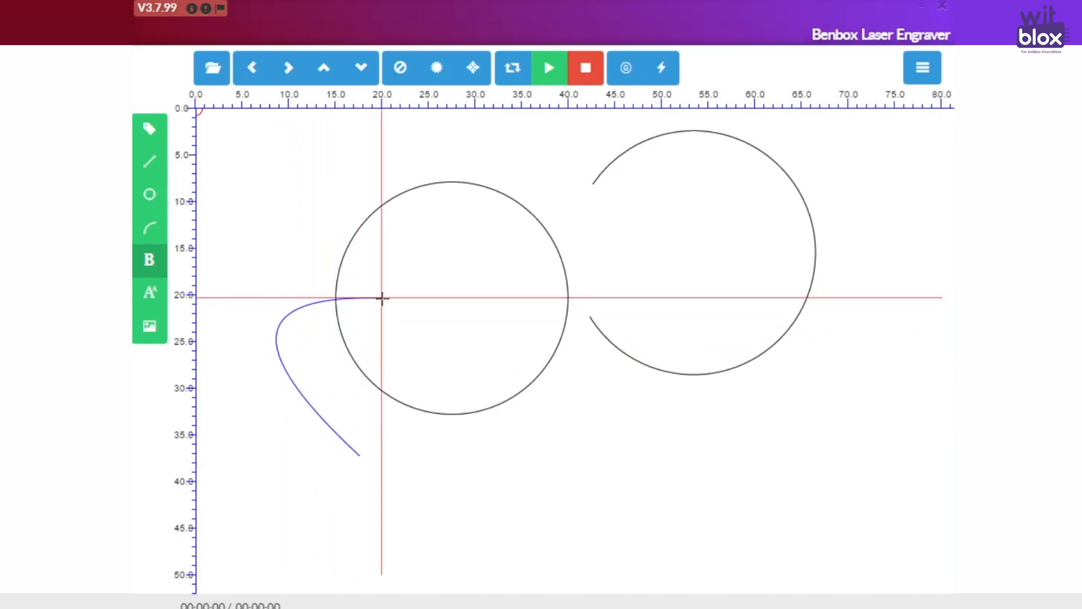
pyautogui.moveTo(381, 299); pyautogui.dragTo(397, 462)
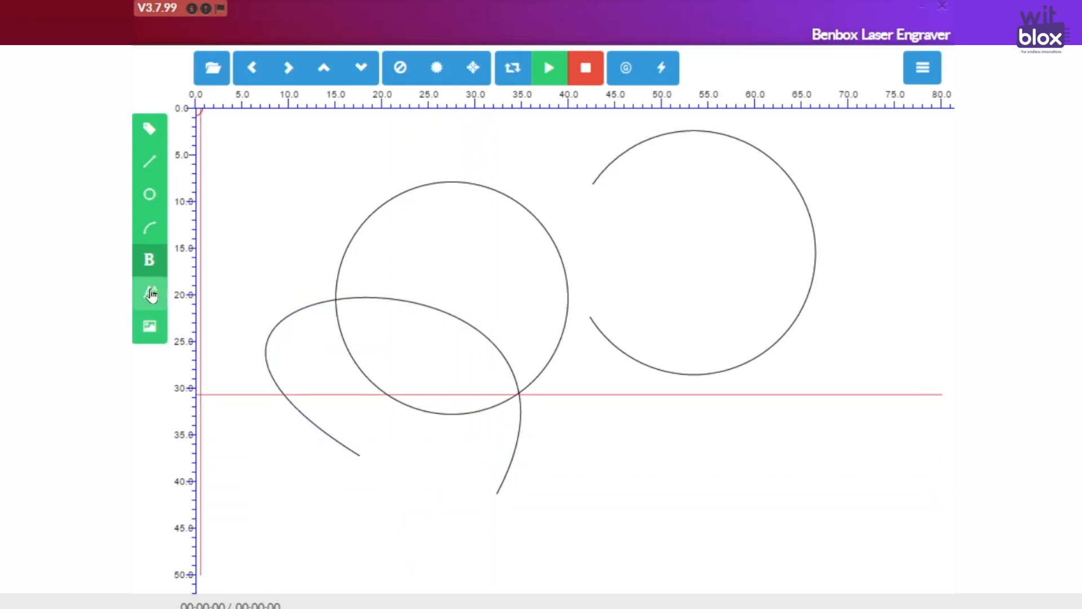
# - Add the text 'Hello' in Castellar font at size 5.0 and place it
pyautogui.click(150, 293)
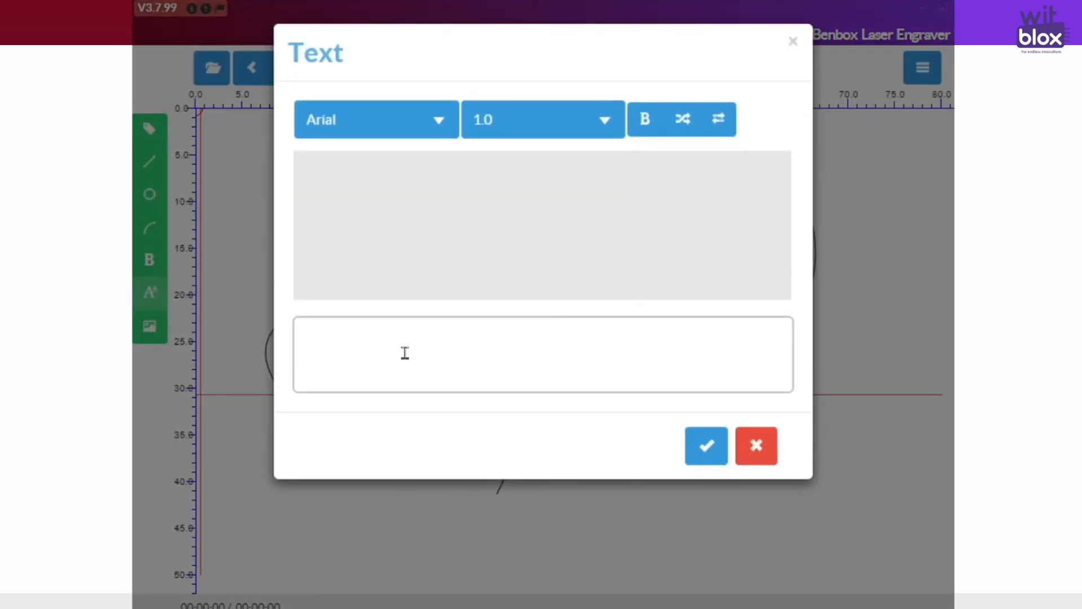
pyautogui.write('Hel')
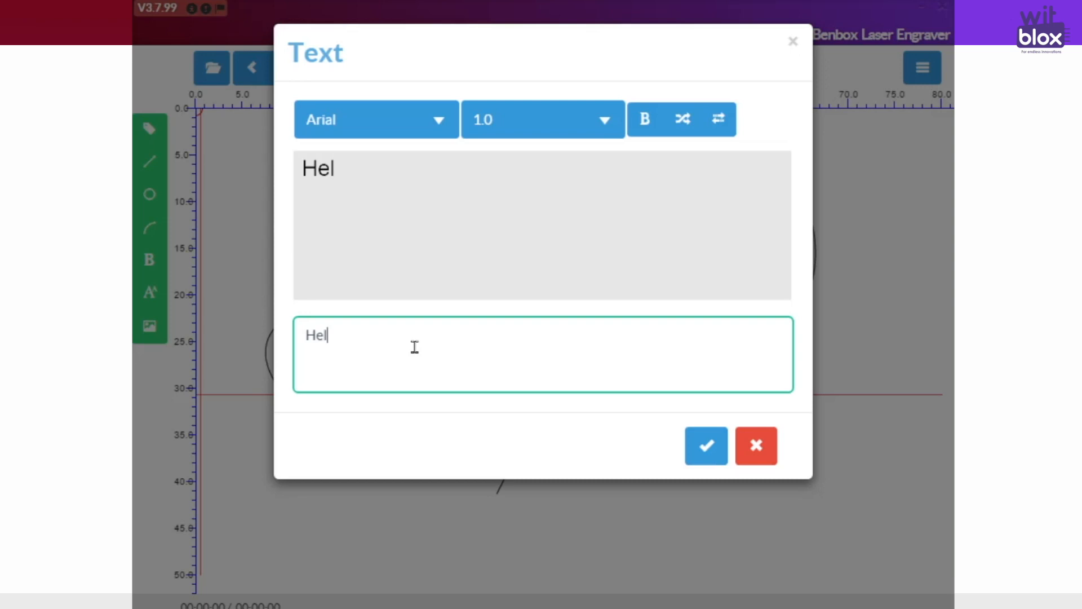
pyautogui.write('lo')
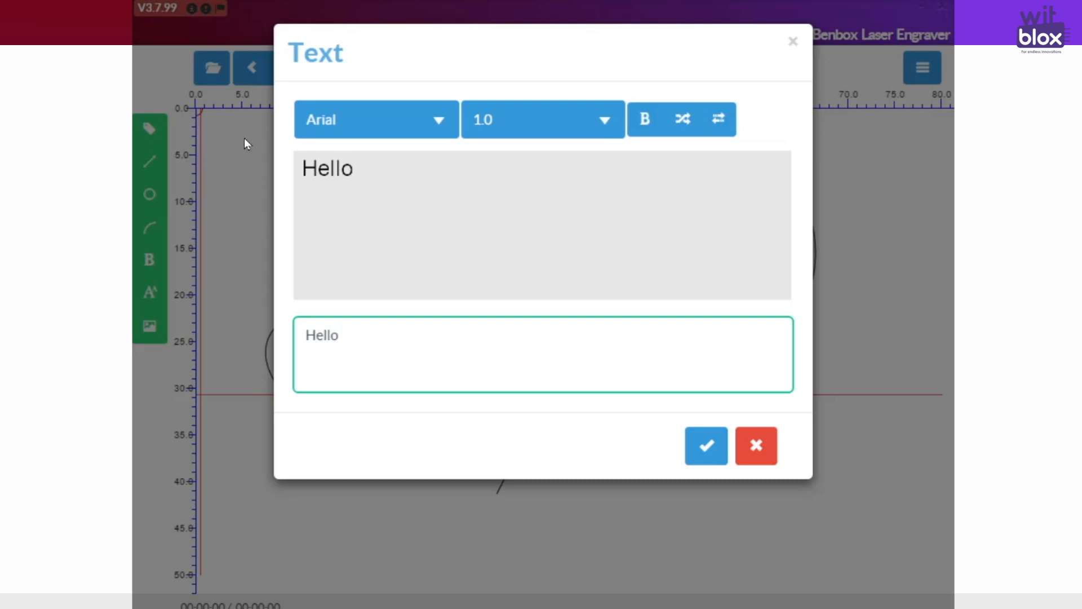
pyautogui.click(643, 119)
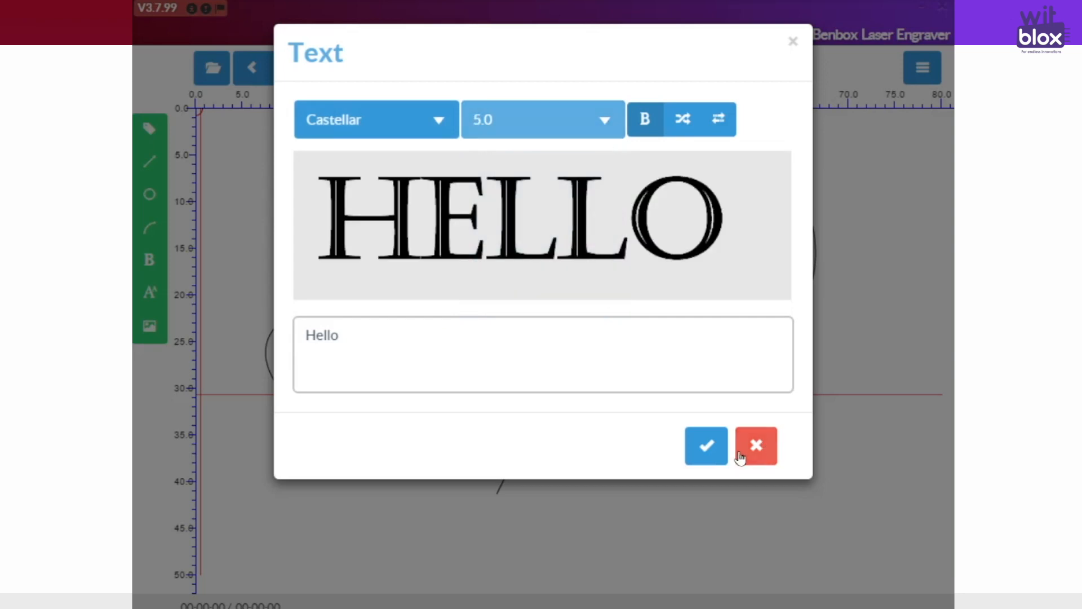
pyautogui.click(705, 445)
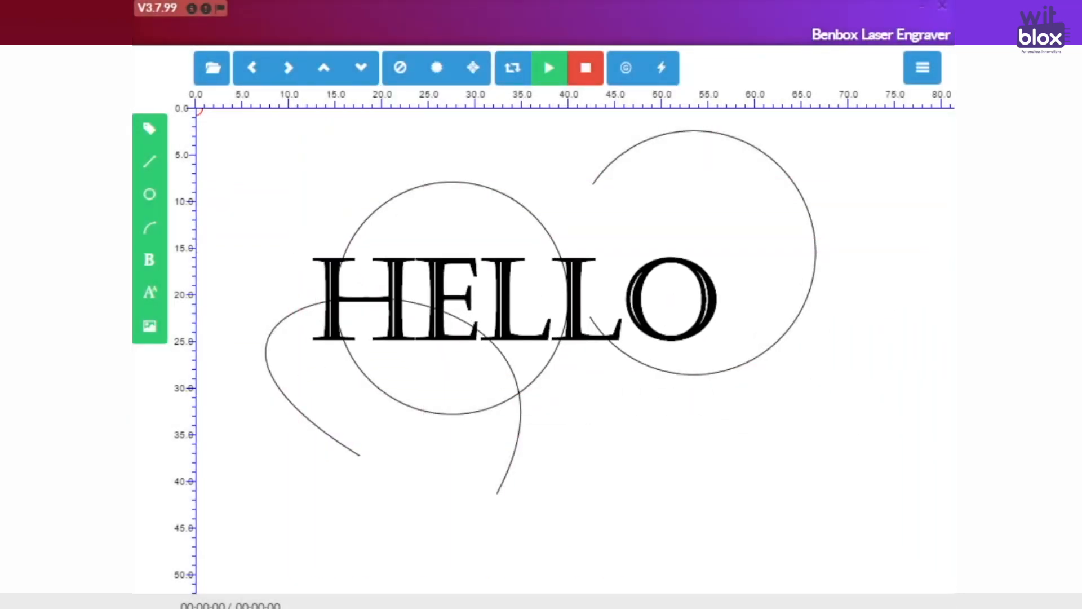
pyautogui.click(212, 67)
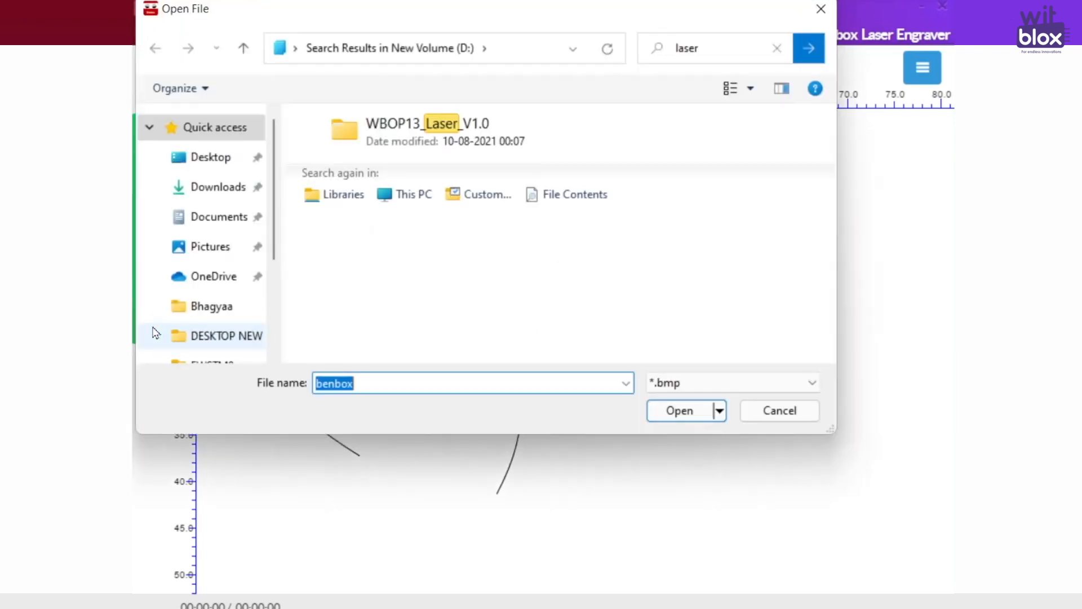
pyautogui.moveTo(779, 410)
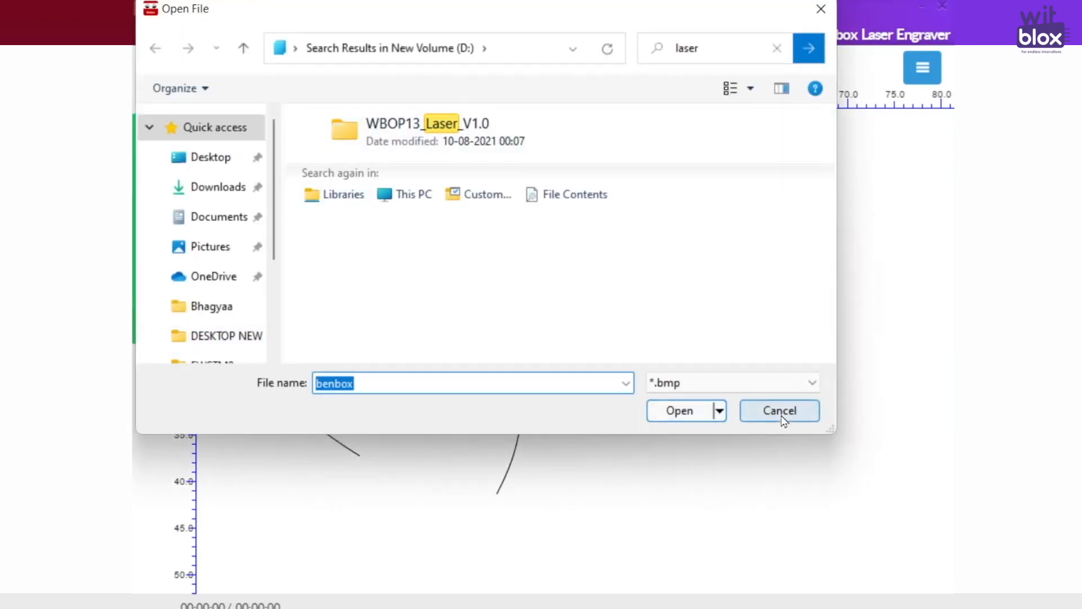
pyautogui.click(778, 409)
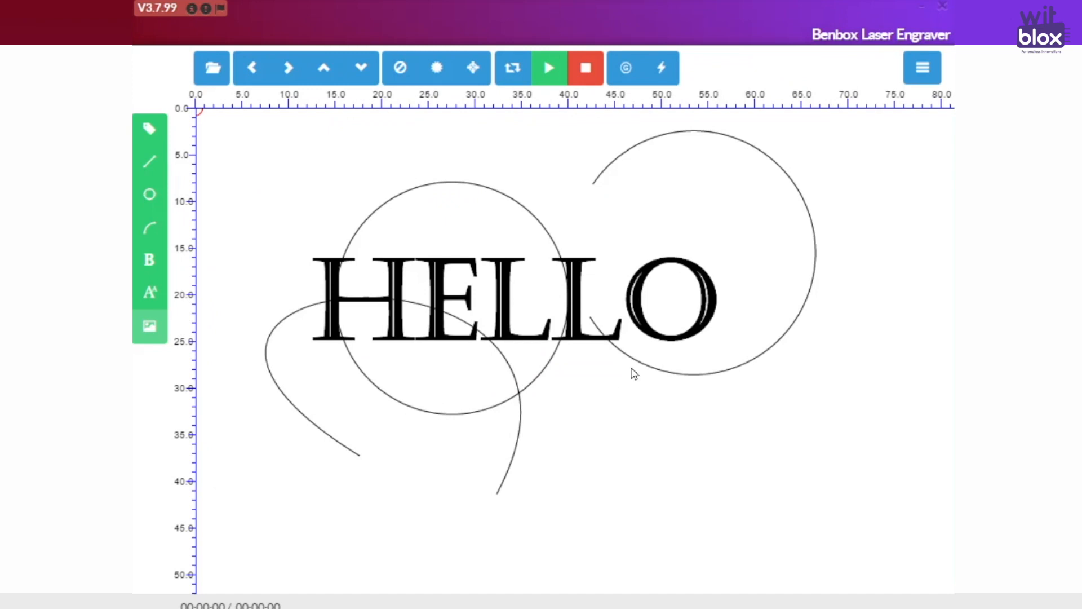